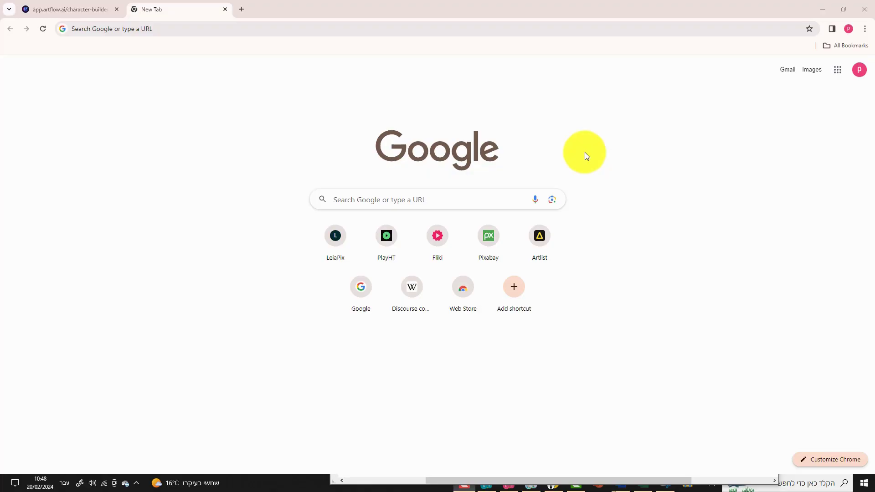
{"action": "mouse_move", "coordinate": [476, 151]}
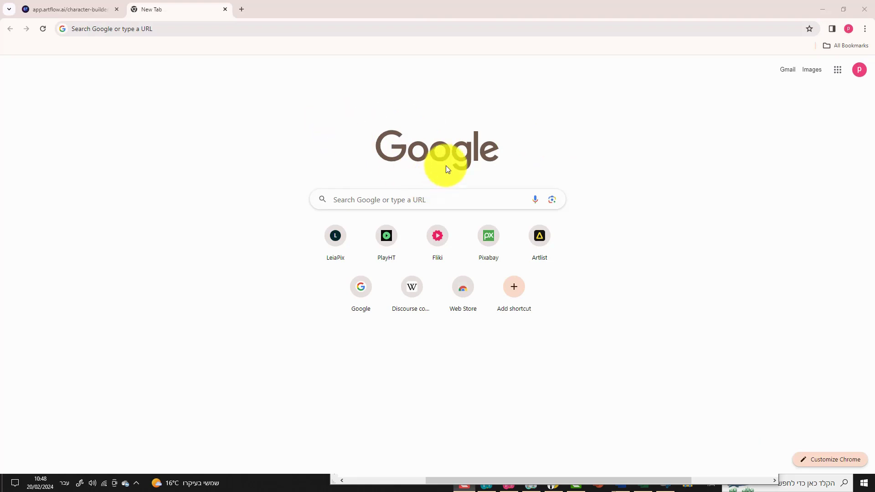
- Read the Discourse community Wikipedia article down through Culture and Related terms
{"action": "left_click", "coordinate": [411, 287]}
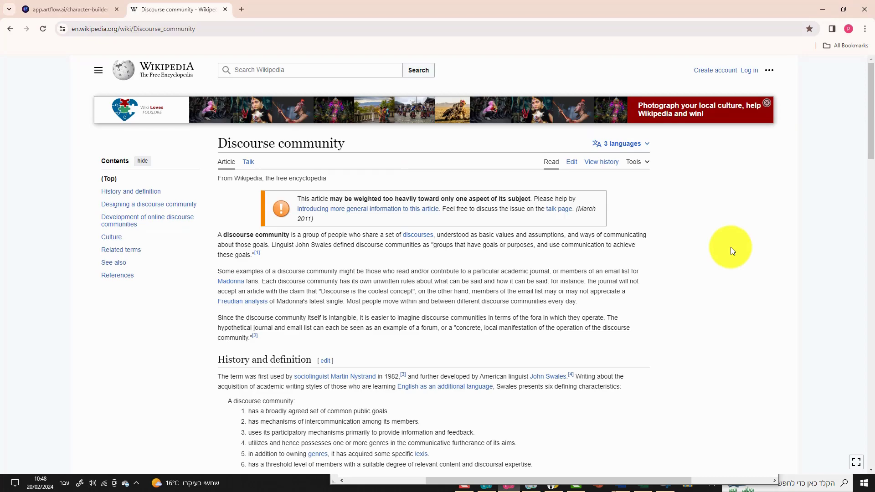
{"action": "scroll", "scroll_direction": "down", "scroll_amount": 3}
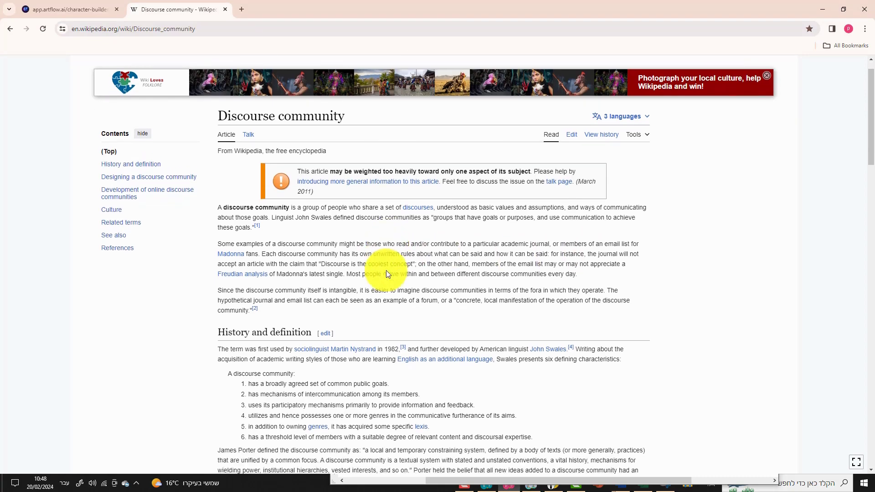
{"action": "scroll", "scroll_direction": "down", "scroll_amount": 3}
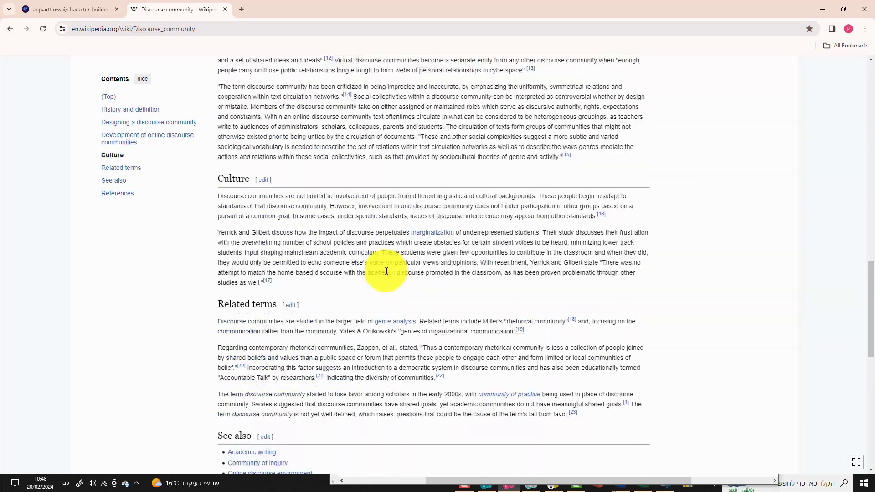
{"action": "scroll", "scroll_direction": "up", "scroll_amount": 3}
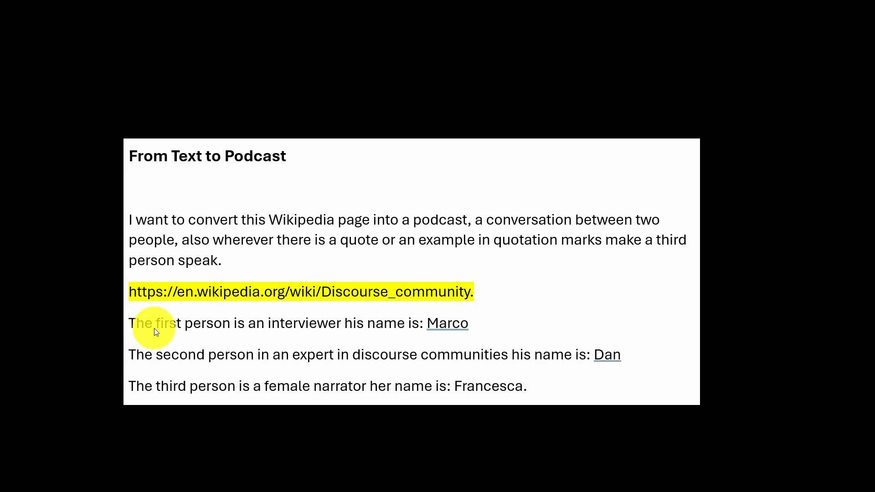
{"action": "mouse_move", "coordinate": [164, 361]}
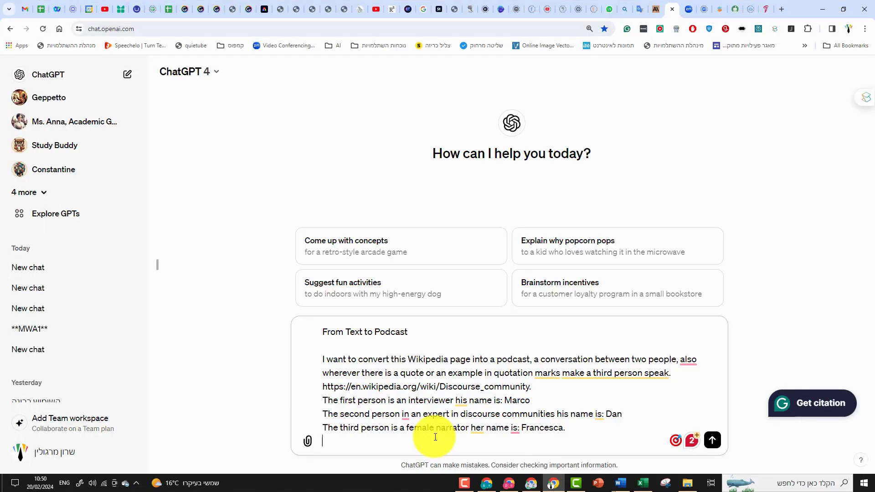
- Submit the 'From Text to Podcast' prompt for Marco, Dan and Francesca, then move to a new tab
{"action": "left_click", "coordinate": [711, 440]}
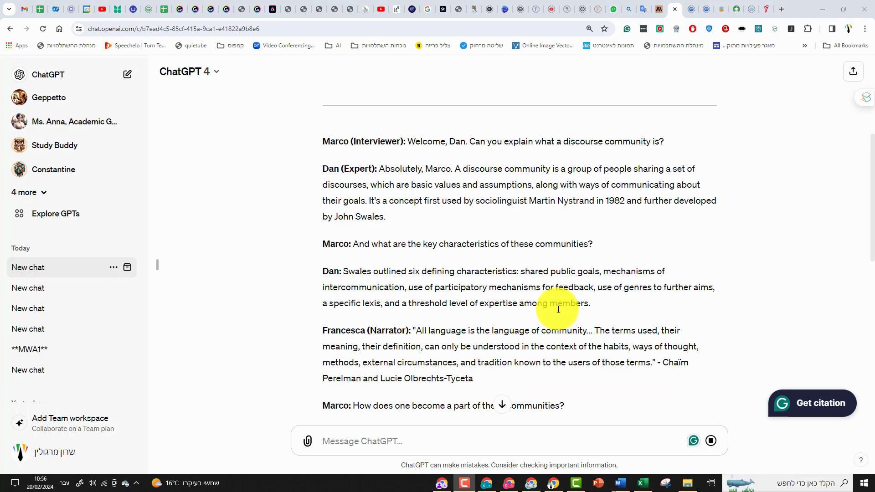
{"action": "left_click", "coordinate": [244, 10]}
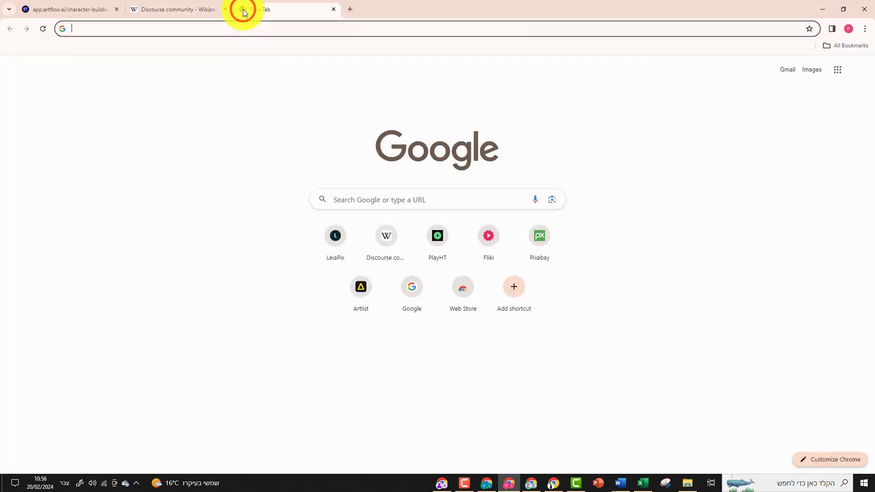
{"action": "mouse_move", "coordinate": [252, 30]}
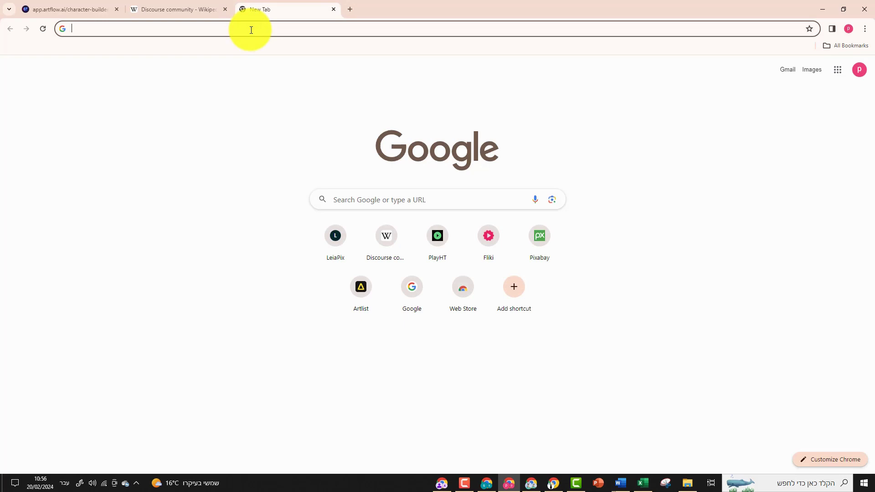
- Find play.ht via Google search and sign up for free with a Google account
{"action": "left_click", "coordinate": [252, 30]}
{"action": "type", "text": "play ht"}
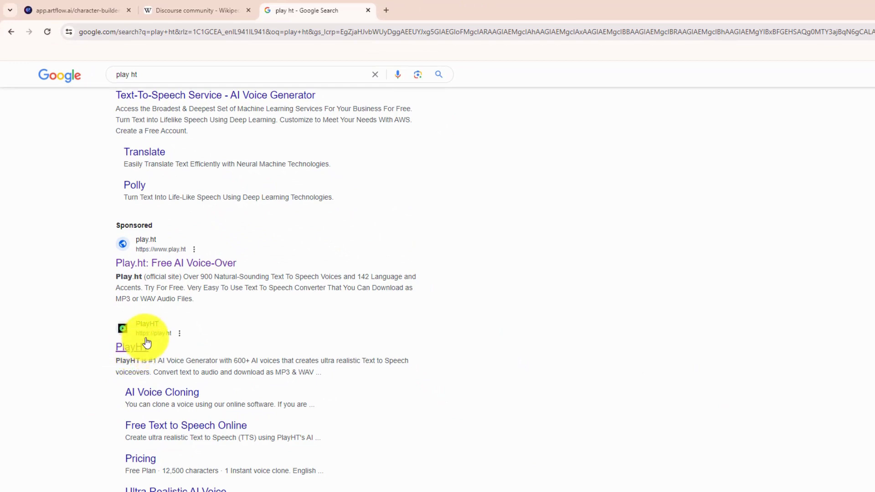
{"action": "left_click", "coordinate": [125, 346]}
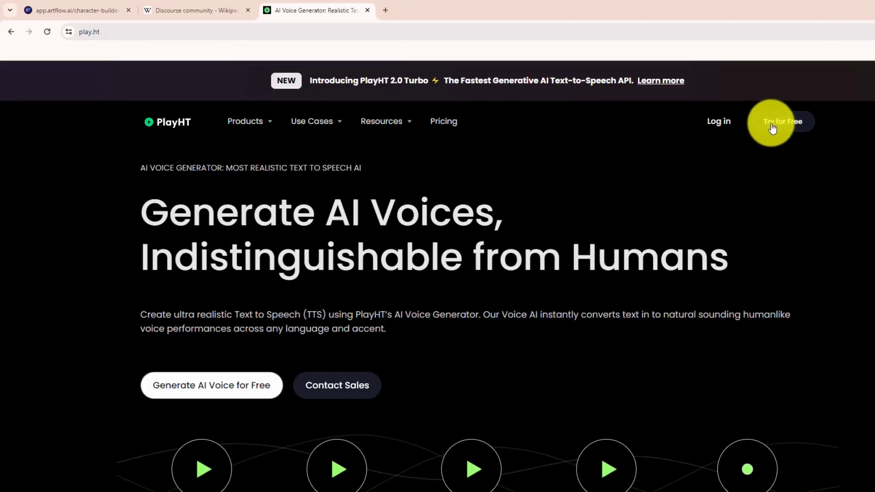
{"action": "left_click", "coordinate": [782, 121]}
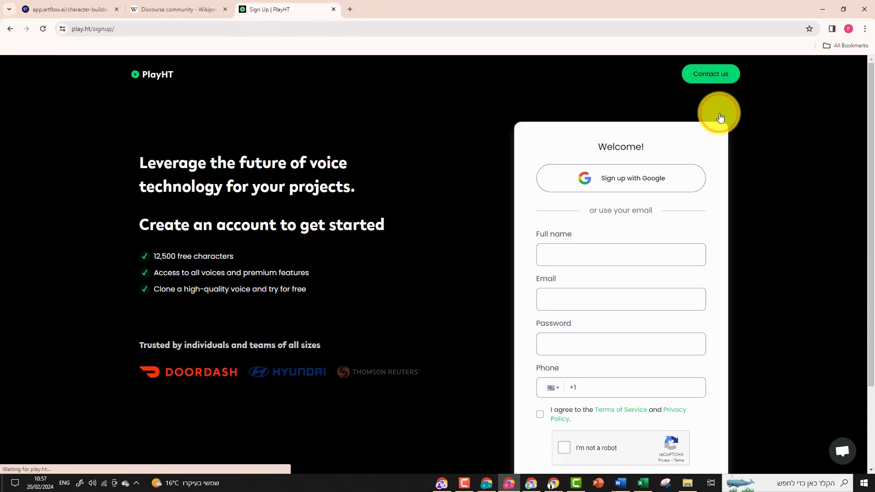
{"action": "mouse_move", "coordinate": [641, 183]}
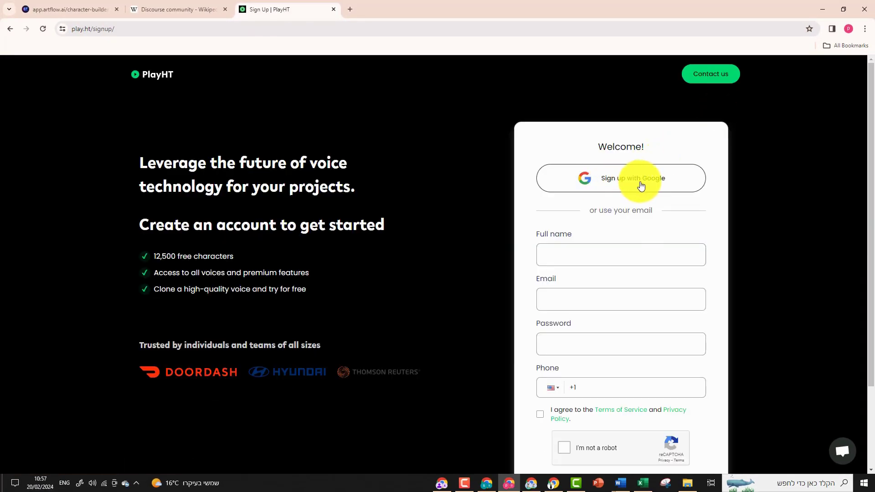
{"action": "left_click", "coordinate": [633, 178]}
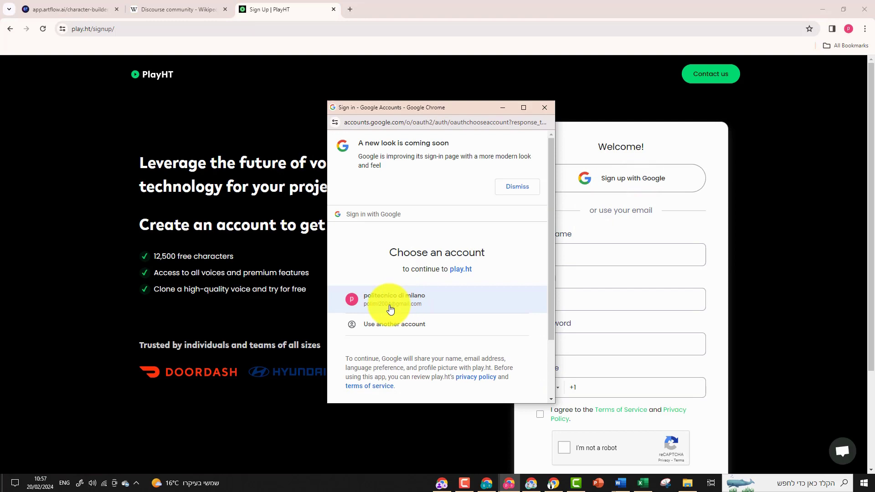
{"action": "left_click", "coordinate": [390, 299]}
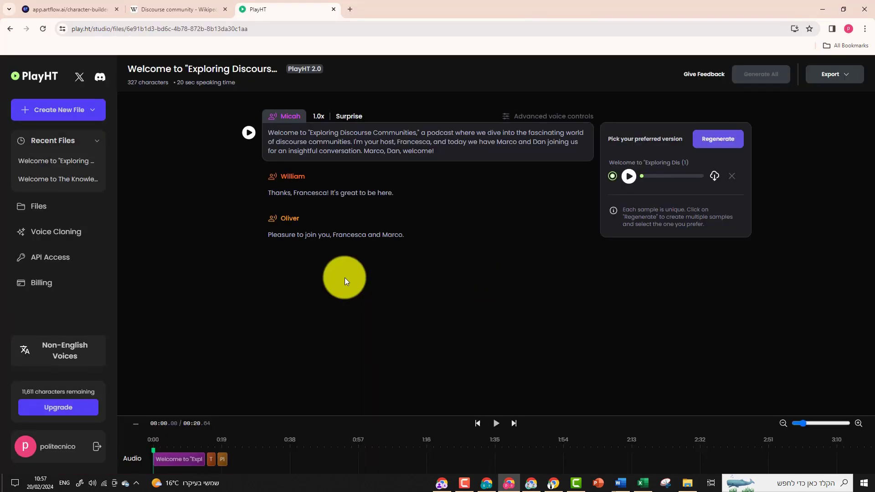
- Put Marco's opening question from ChatGPT into a new untitled PlayHT file
{"action": "left_click", "coordinate": [58, 109]}
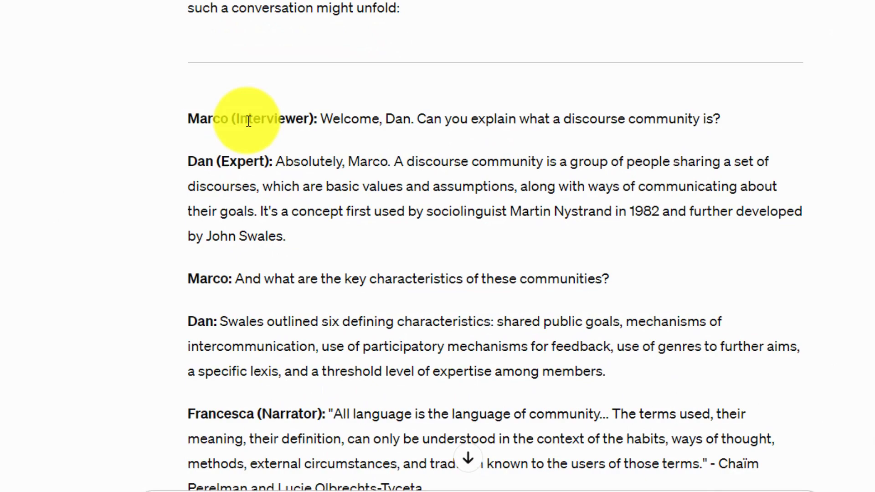
{"action": "mouse_move", "coordinate": [312, 118]}
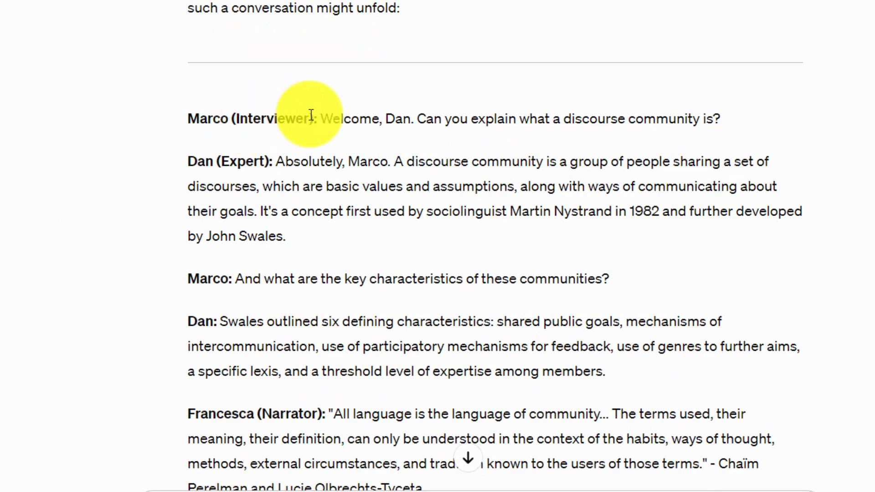
{"action": "left_click_drag", "start_coordinate": [321, 118], "coordinate": [720, 118]}
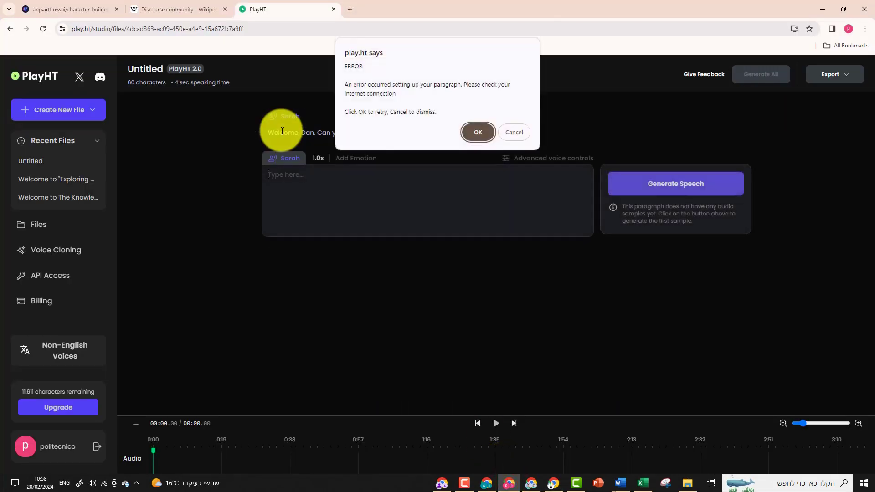
{"action": "left_click", "coordinate": [514, 133]}
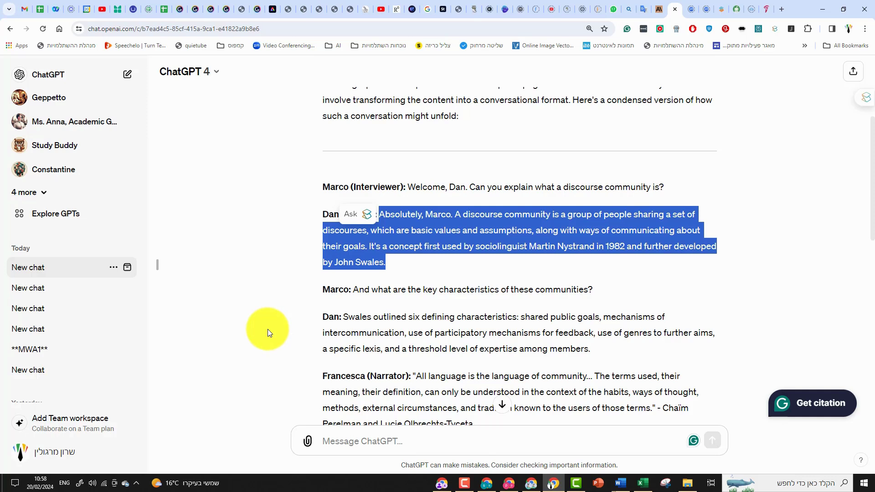
{"action": "mouse_move", "coordinate": [381, 373]}
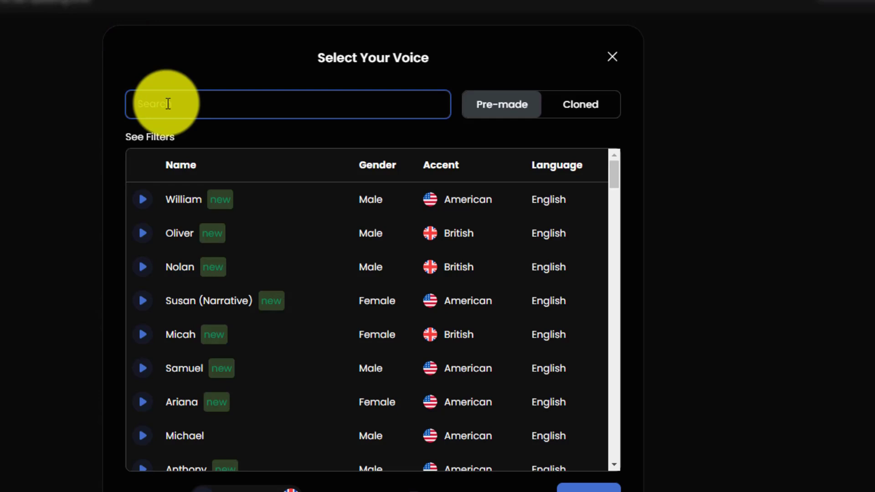
{"action": "mouse_move", "coordinate": [486, 217]}
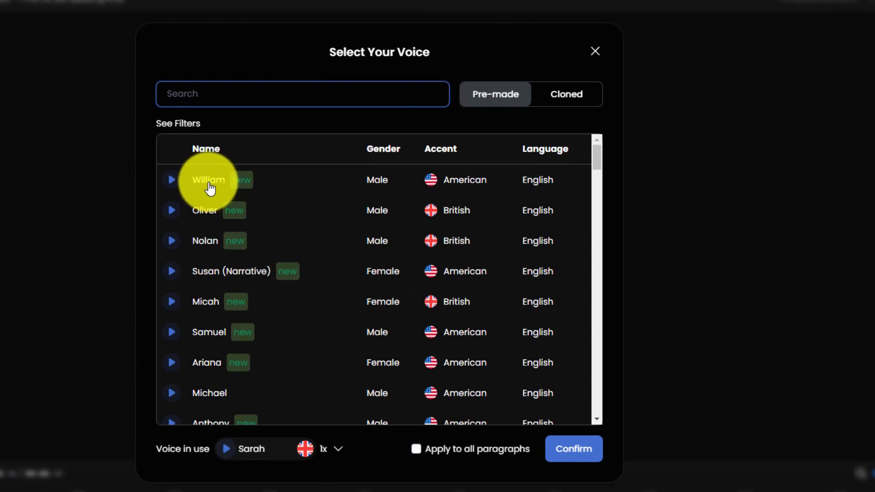
- Voice Marco's opening line with William and Dan's answer with Oliver
{"action": "left_click", "coordinate": [208, 180]}
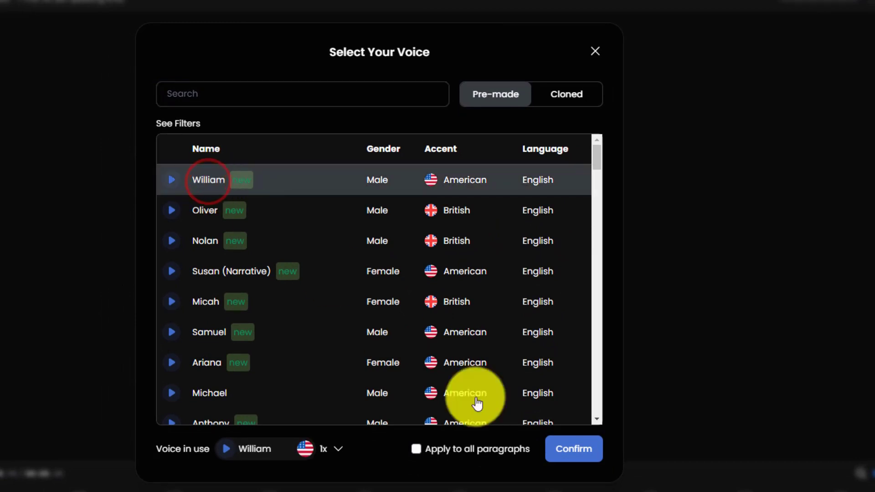
{"action": "left_click", "coordinate": [575, 449]}
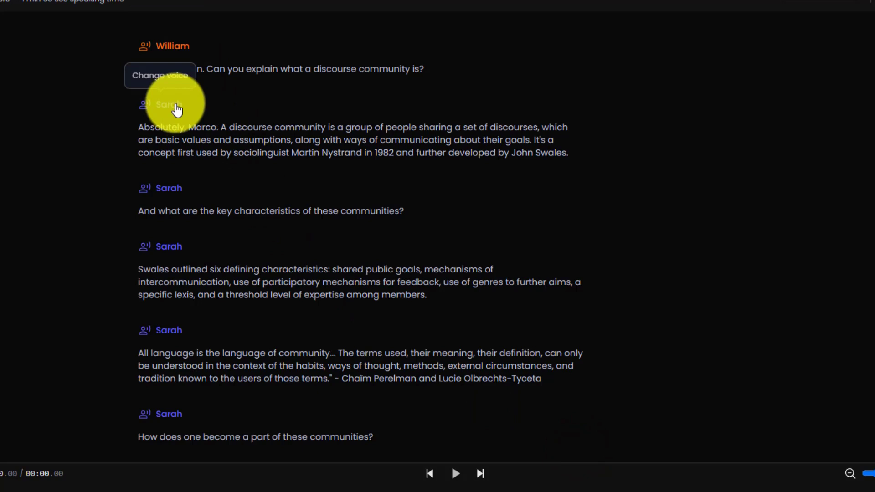
{"action": "left_click", "coordinate": [169, 102]}
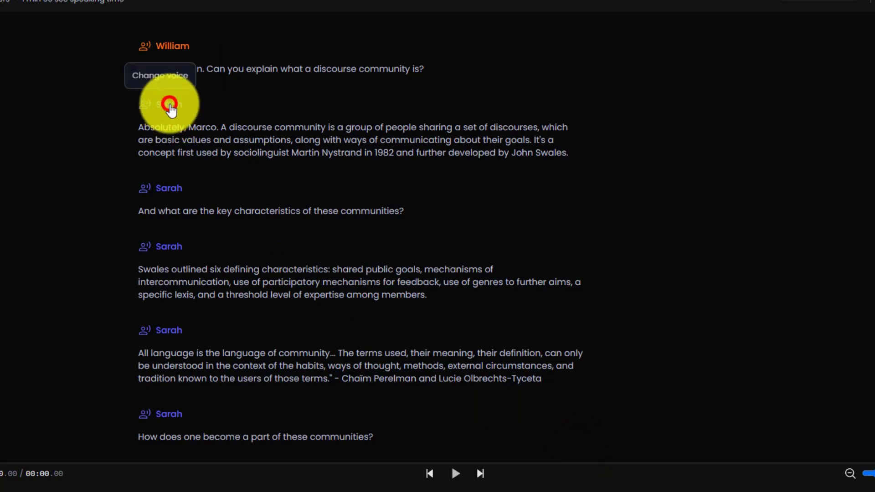
{"action": "left_click", "coordinate": [160, 75]}
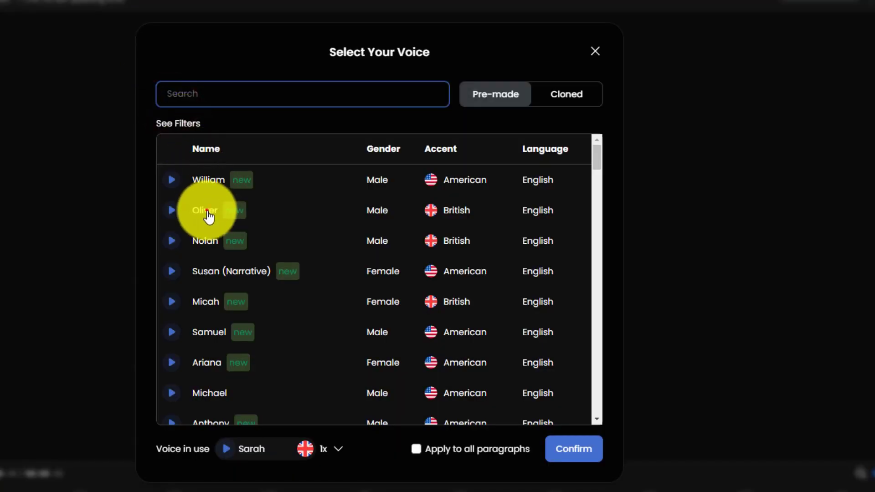
{"action": "left_click", "coordinate": [575, 449]}
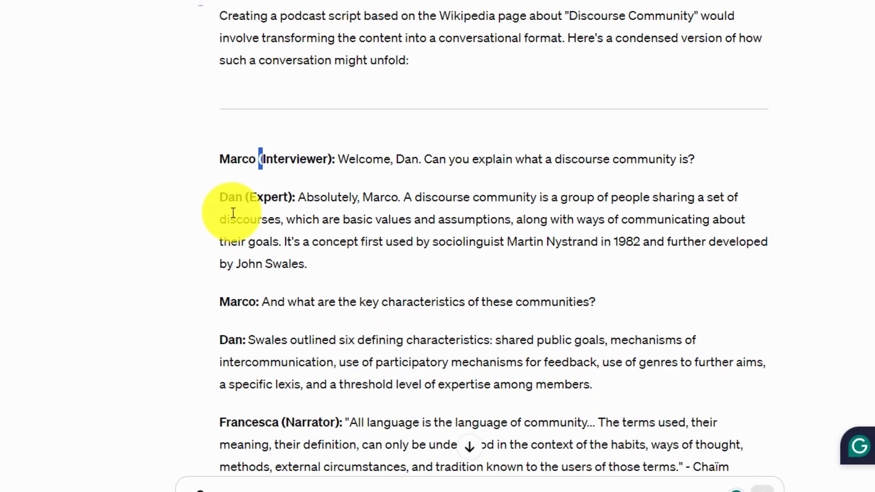
- Give the next interviewer paragraph the William voice and leave the quotation on Sarah
{"action": "double_click", "coordinate": [237, 224]}
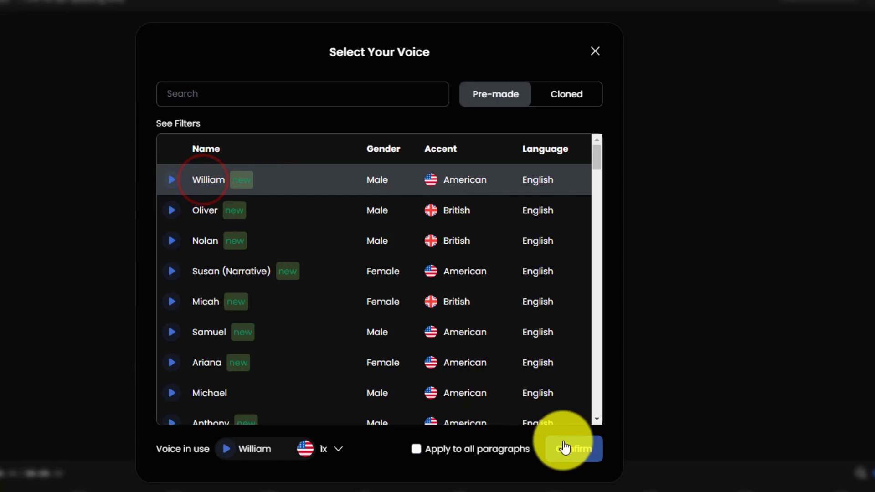
{"action": "left_click", "coordinate": [576, 449]}
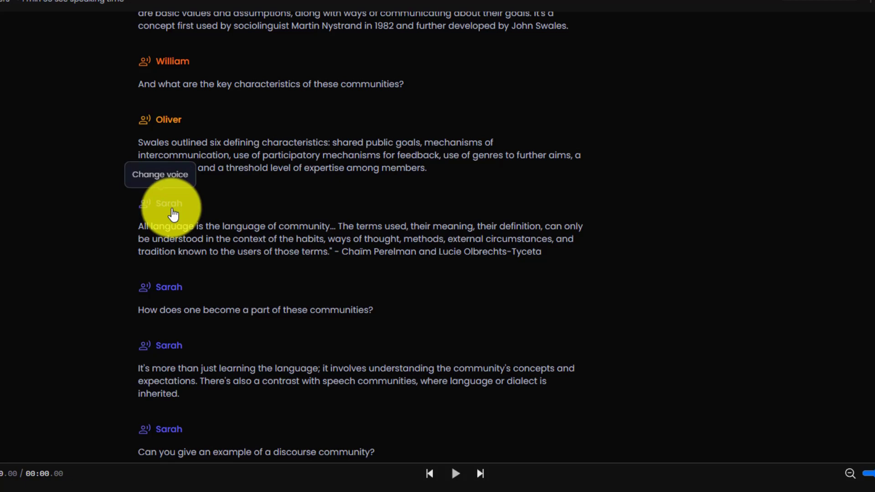
{"action": "left_click", "coordinate": [166, 208]}
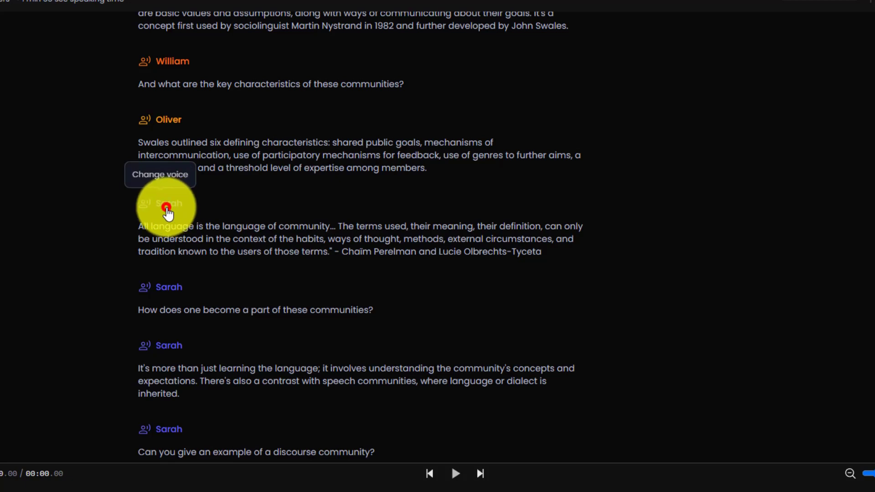
{"action": "left_click", "coordinate": [161, 174]}
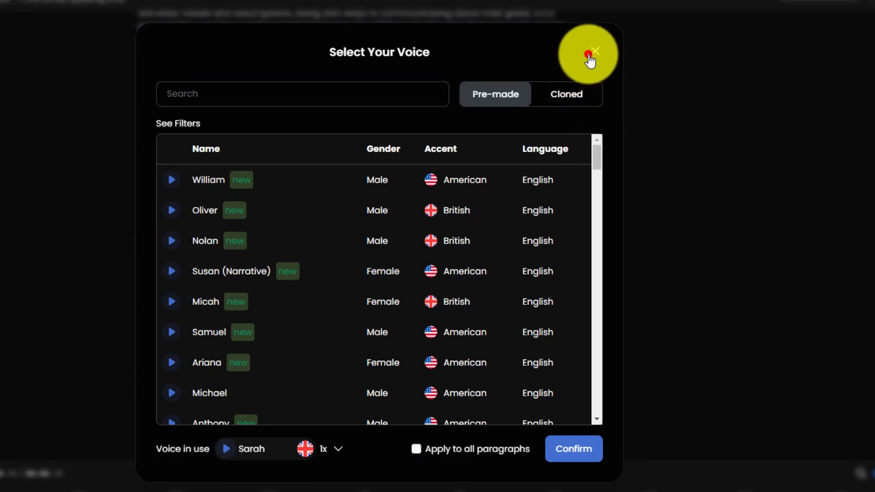
{"action": "left_click", "coordinate": [594, 49]}
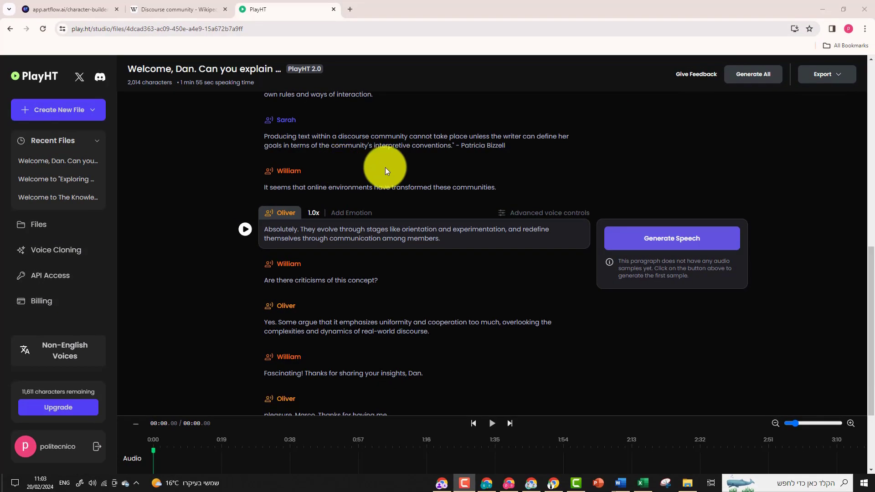
{"action": "mouse_move", "coordinate": [756, 81]}
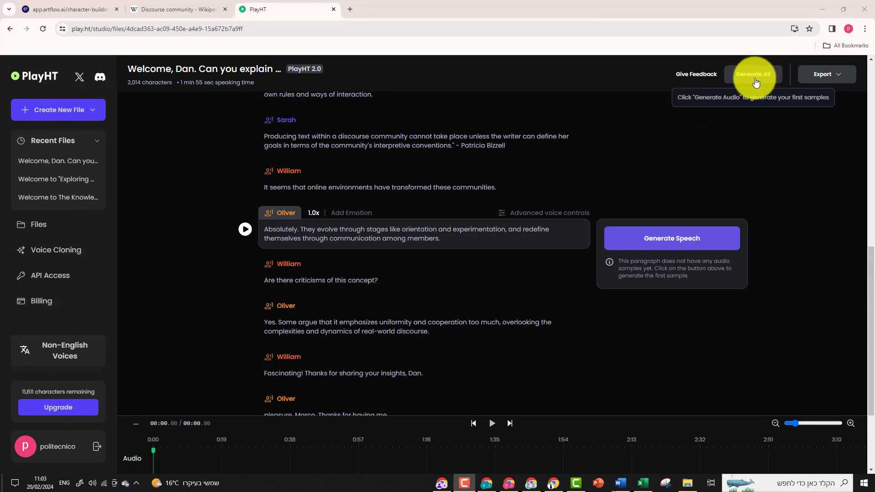
- Generate speech audio for every paragraph of the podcast script
{"action": "left_click", "coordinate": [753, 74]}
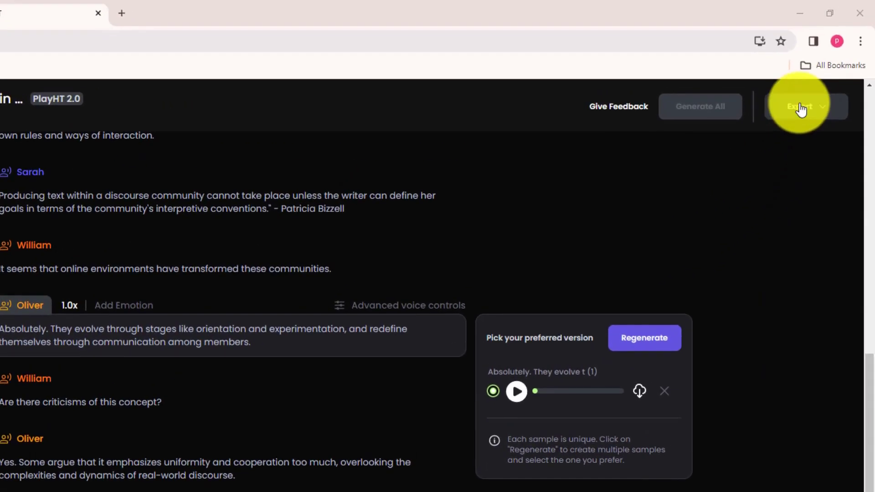
{"action": "left_click", "coordinate": [805, 106]}
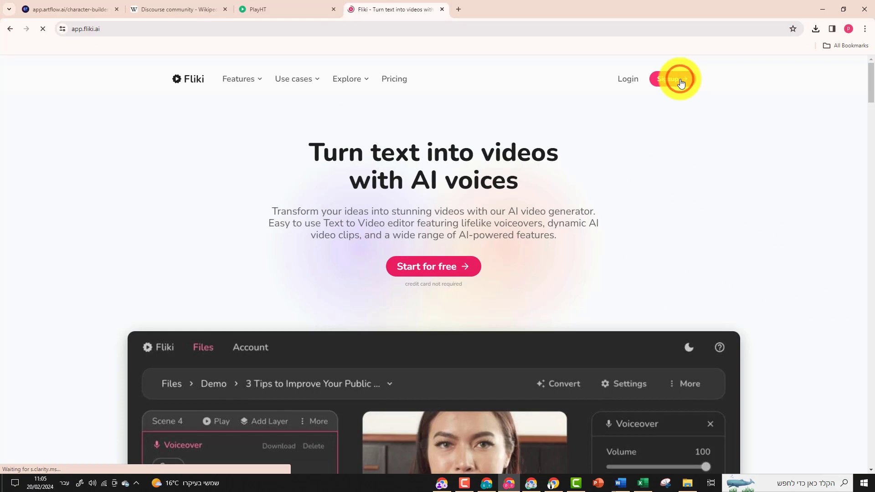
- Enter the Fliki app to reach the saved files list
{"action": "left_click", "coordinate": [675, 78]}
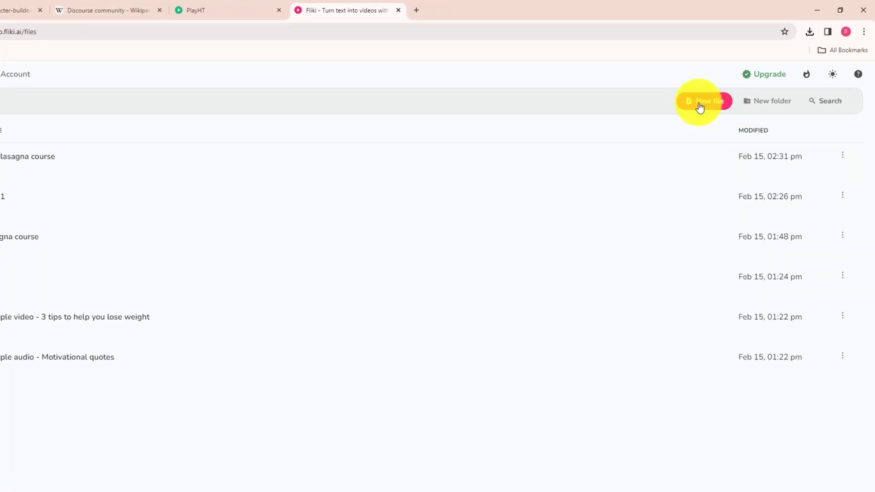
- Start a new audio-only file with Italian language and Italy dialect
{"action": "left_click", "coordinate": [703, 101]}
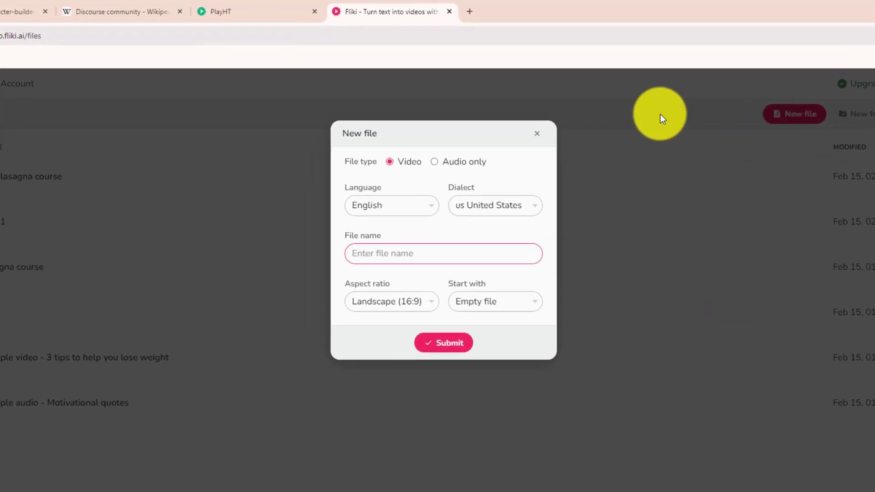
{"action": "left_click", "coordinate": [434, 163]}
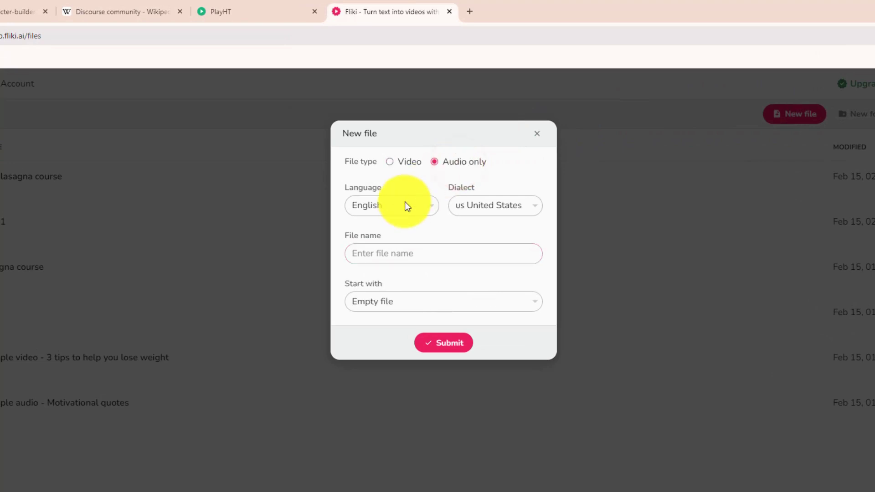
{"action": "left_click", "coordinate": [392, 206]}
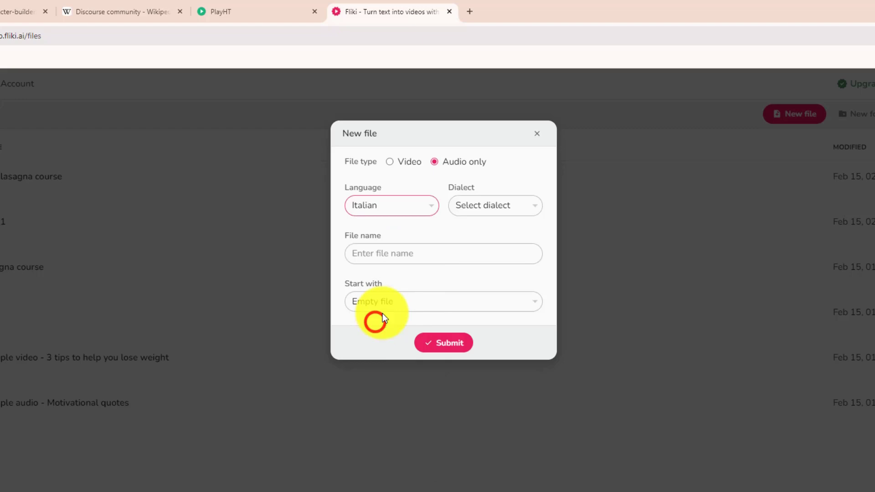
{"action": "left_click", "coordinate": [495, 206]}
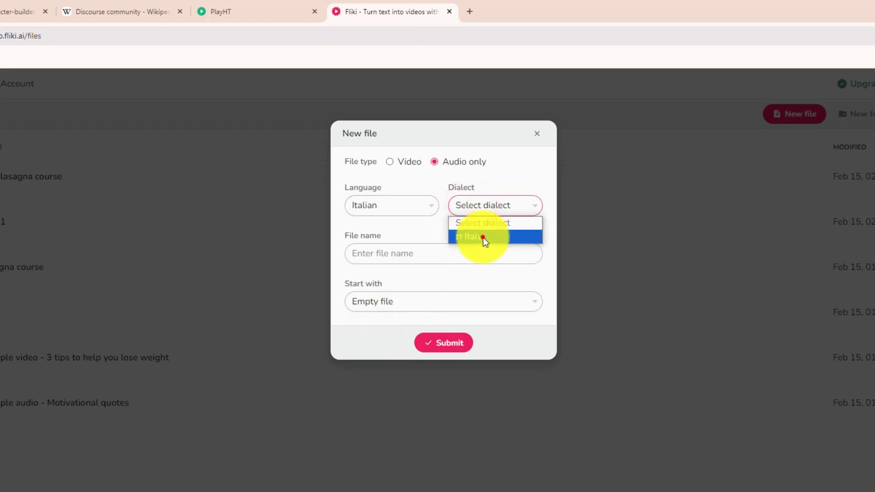
{"action": "left_click", "coordinate": [484, 237]}
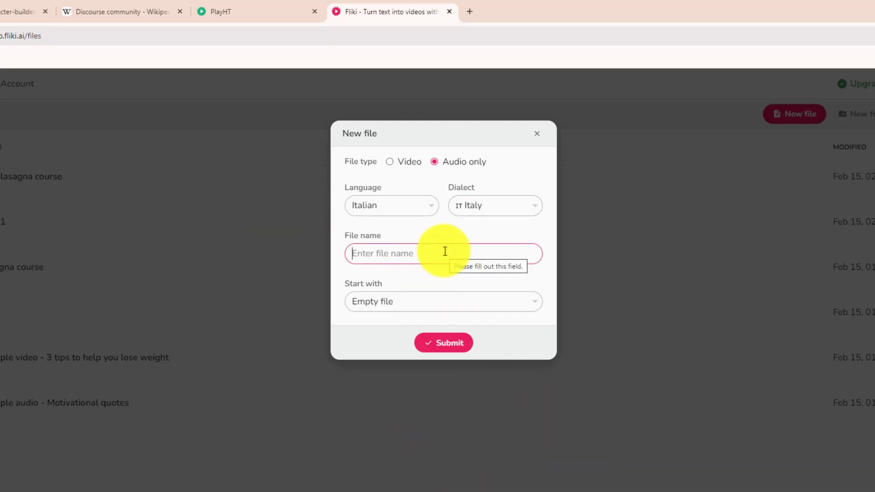
{"action": "mouse_move", "coordinate": [384, 254]}
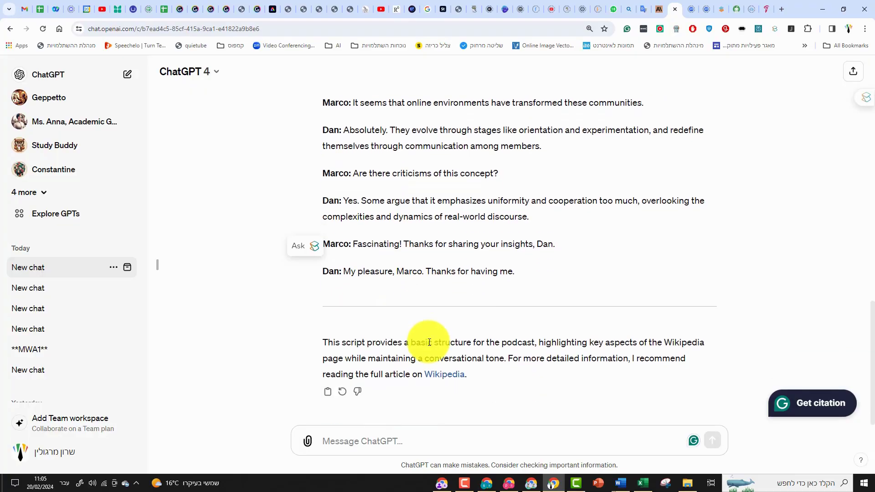
{"action": "left_click", "coordinate": [415, 438]}
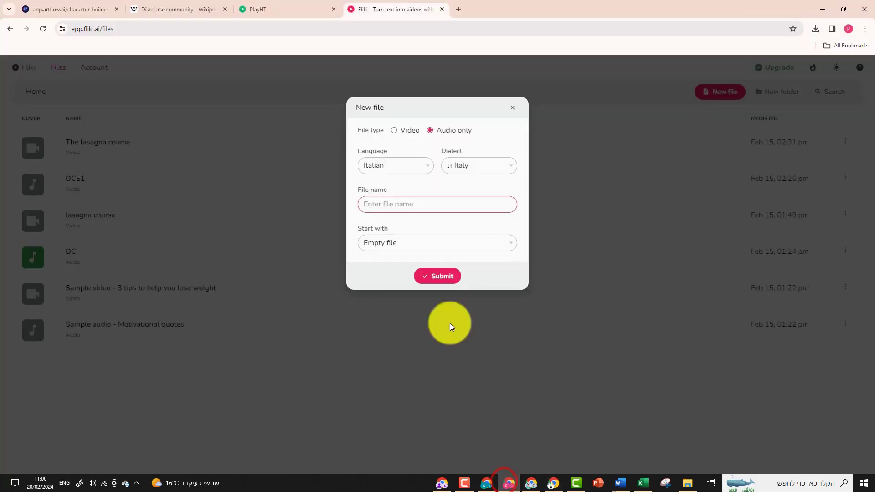
- Name the file 'Alla Scoperta delle Comunità Discorsive', start empty, and submit it
{"action": "type", "text": "Alla Scoperta delle Comunità Discorsive"}
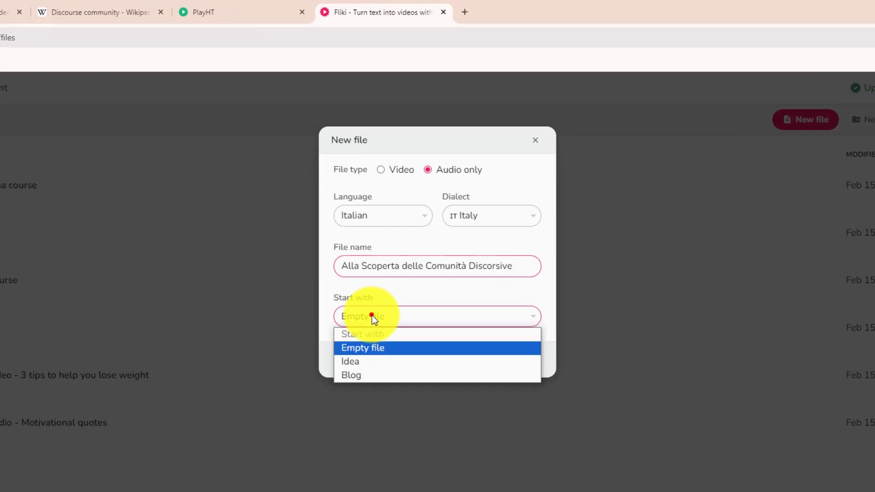
{"action": "left_click", "coordinate": [363, 348]}
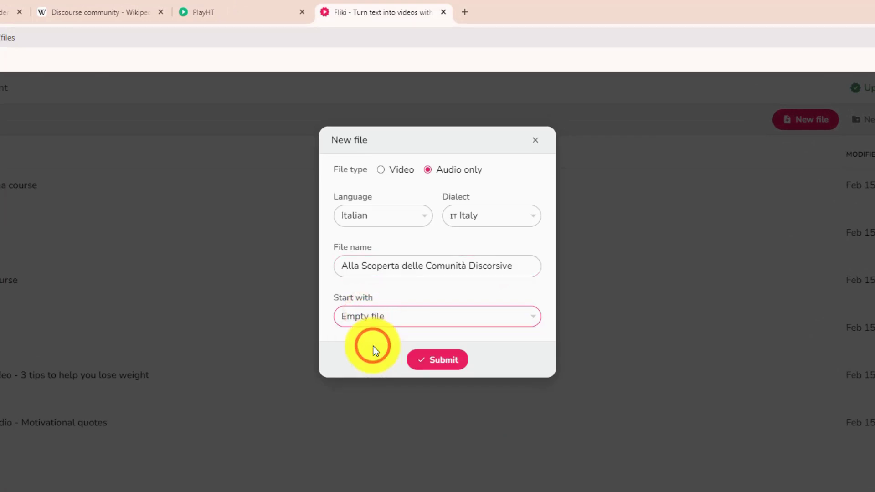
{"action": "left_click", "coordinate": [438, 361]}
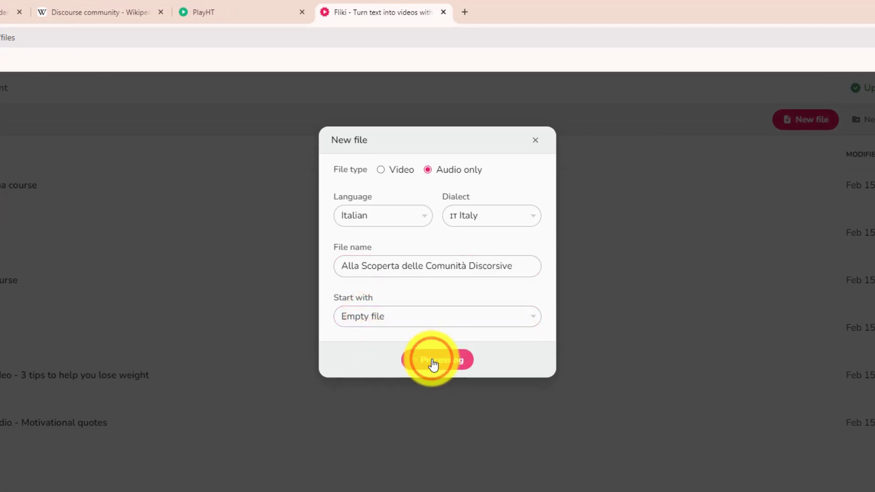
{"action": "left_click", "coordinate": [434, 360]}
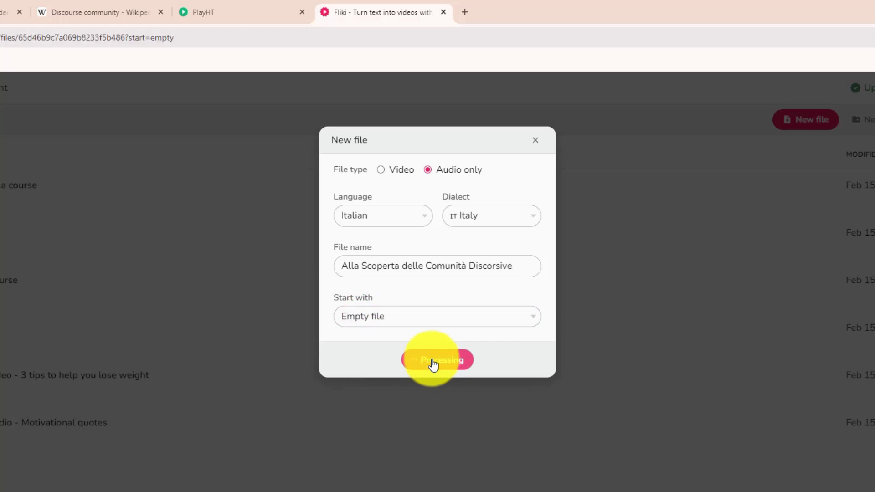
{"action": "left_click", "coordinate": [438, 360]}
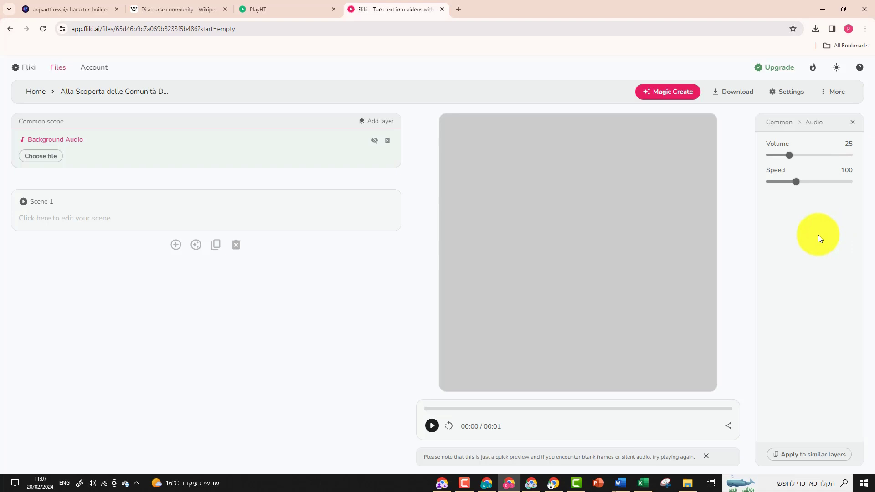
{"action": "mouse_move", "coordinate": [804, 129]}
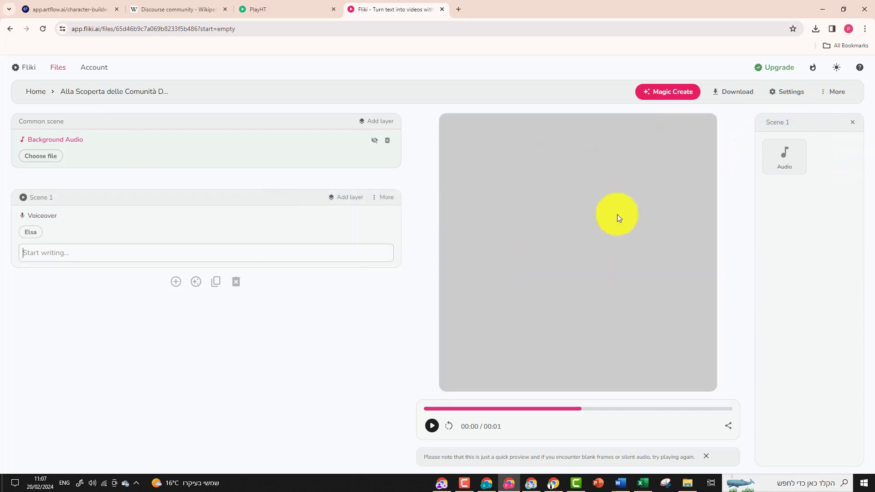
- Remove the common scene's Background Audio layer and select Scene 1 for editing
{"action": "left_click", "coordinate": [432, 427]}
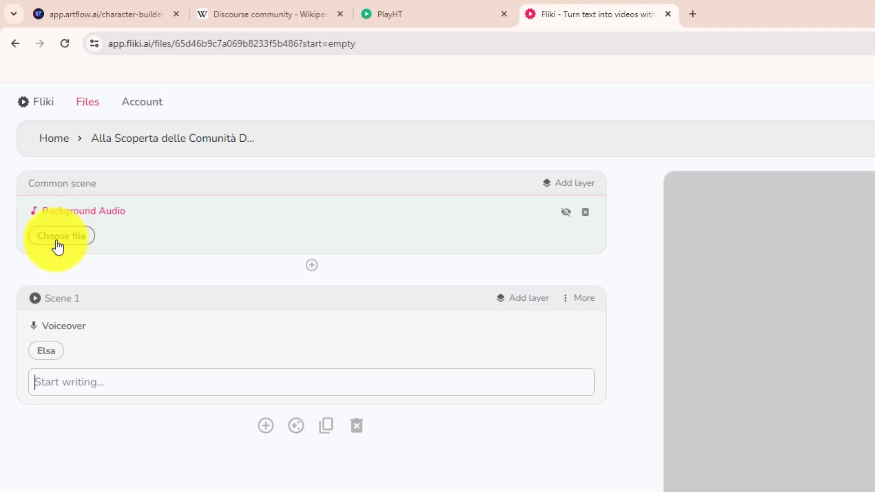
{"action": "mouse_move", "coordinate": [585, 214]}
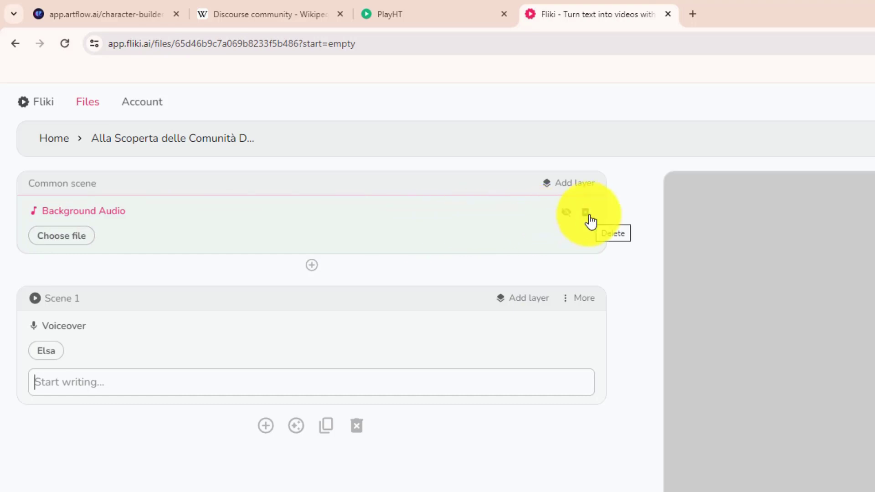
{"action": "left_click", "coordinate": [585, 213]}
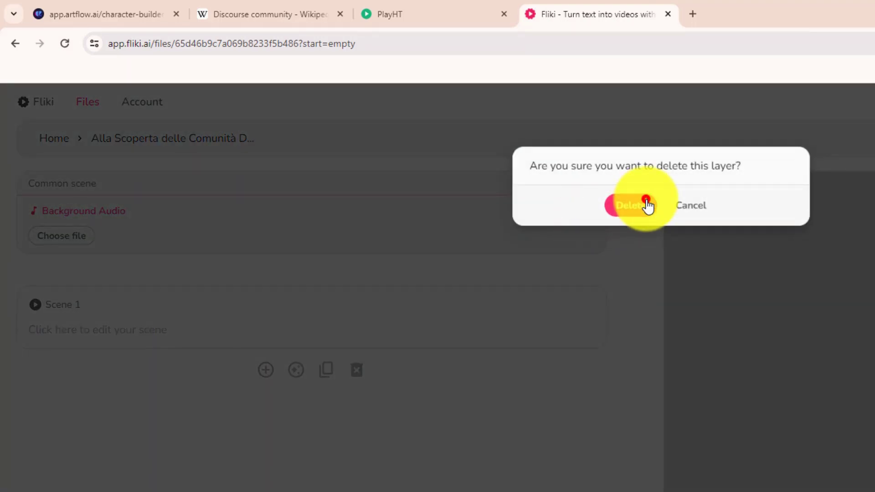
{"action": "left_click", "coordinate": [631, 206]}
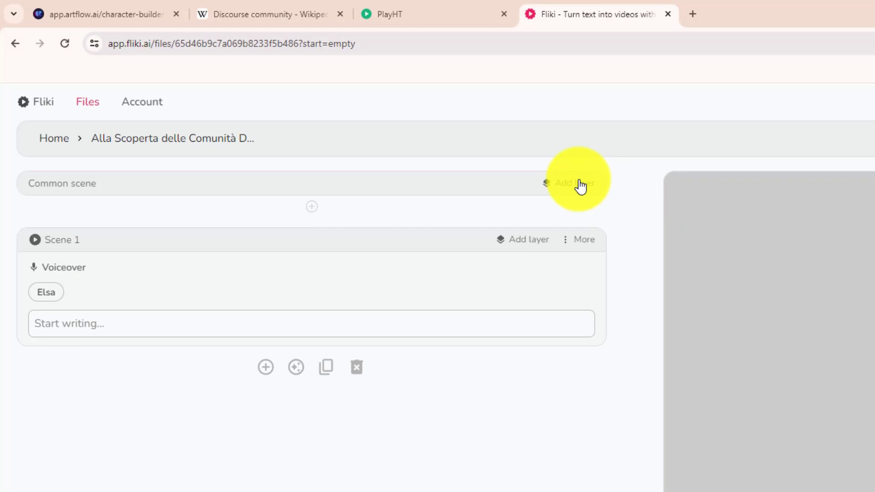
{"action": "left_click", "coordinate": [571, 184]}
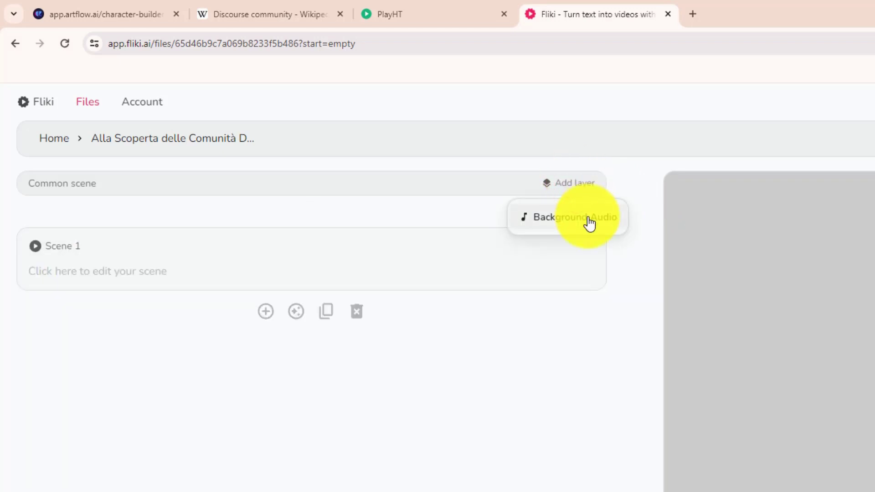
{"action": "mouse_move", "coordinate": [222, 194]}
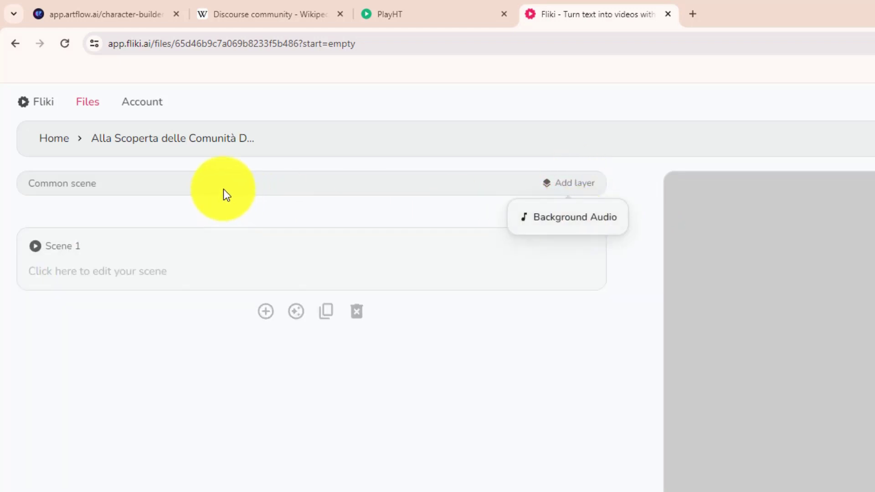
{"action": "left_click", "coordinate": [292, 245]}
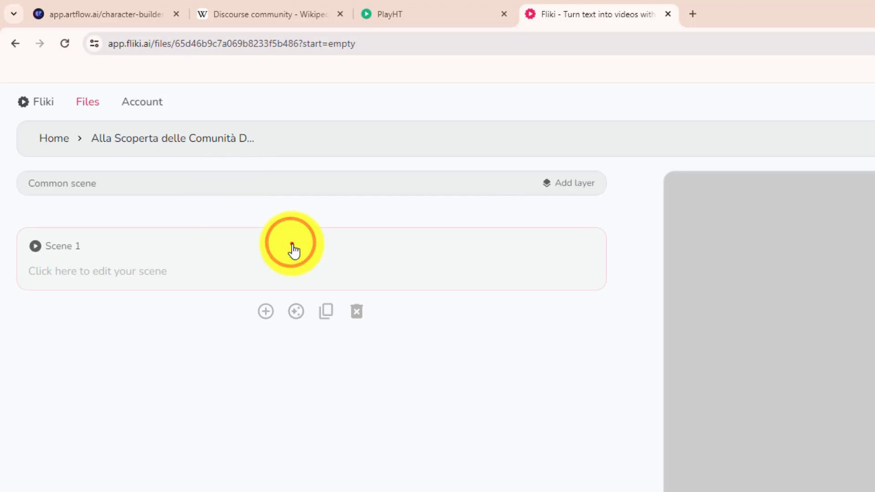
{"action": "left_click", "coordinate": [293, 245]}
{"action": "type", "text": "Benvenuto, Dan. Puoi spiegarci cos'è una comunità discorsiva?"}
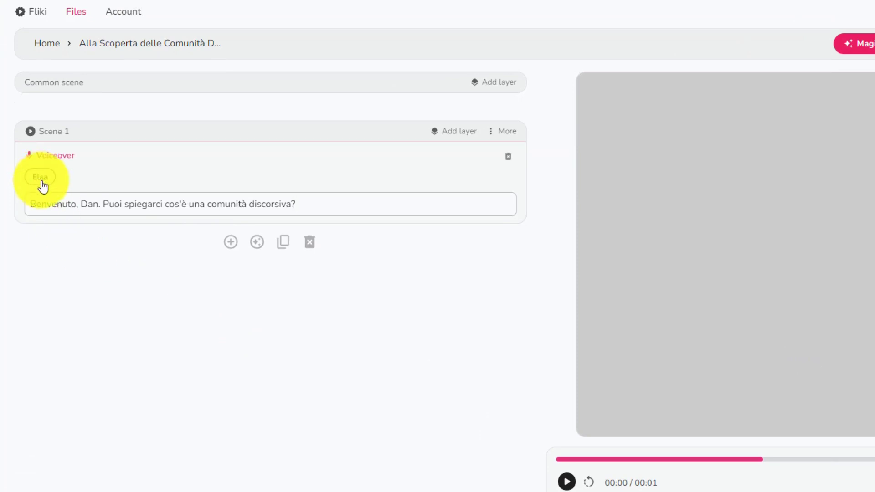
- Switch Scene 1's voiceover from Elsa to the male Italian voice Lisandro
{"action": "left_click", "coordinate": [40, 177]}
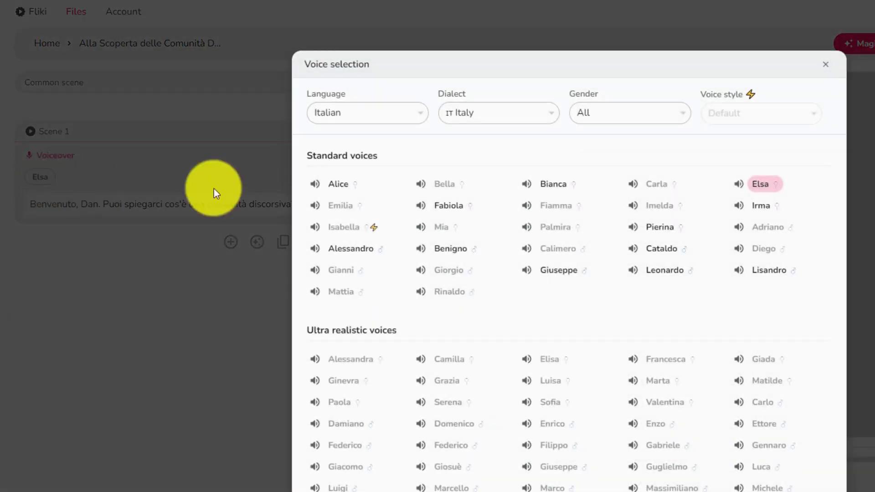
{"action": "left_click", "coordinate": [631, 113]}
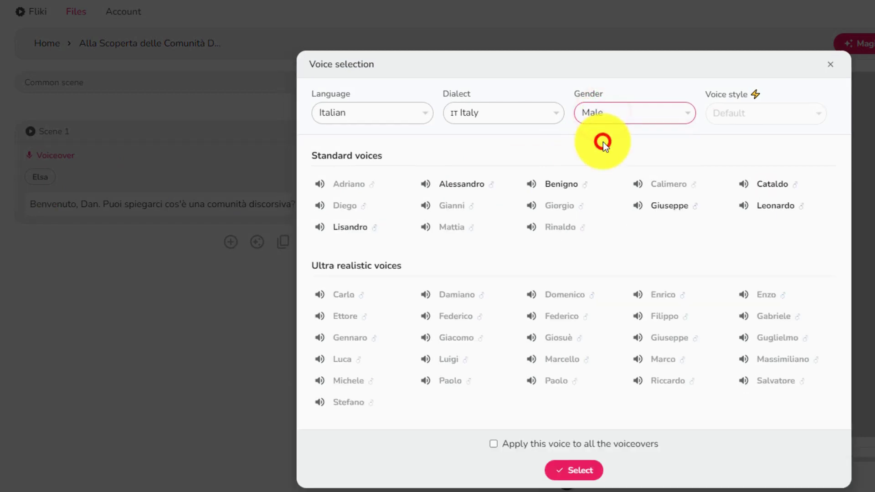
{"action": "mouse_move", "coordinate": [342, 236]}
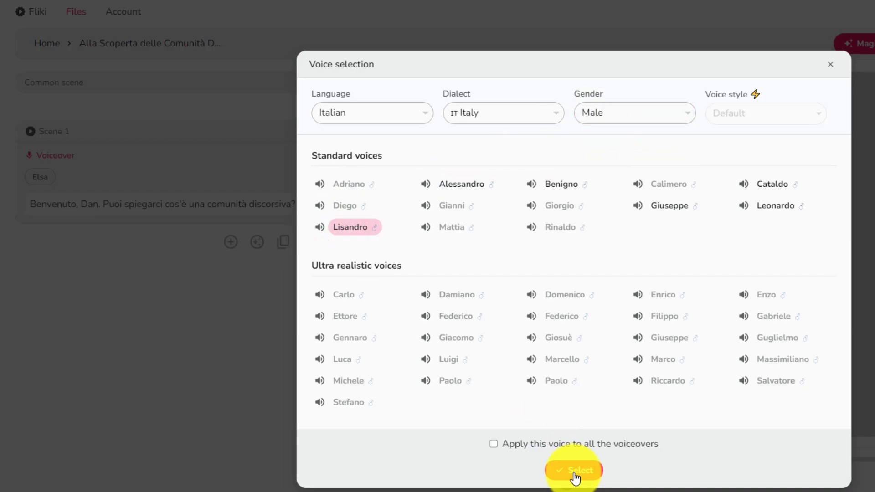
{"action": "left_click", "coordinate": [574, 470]}
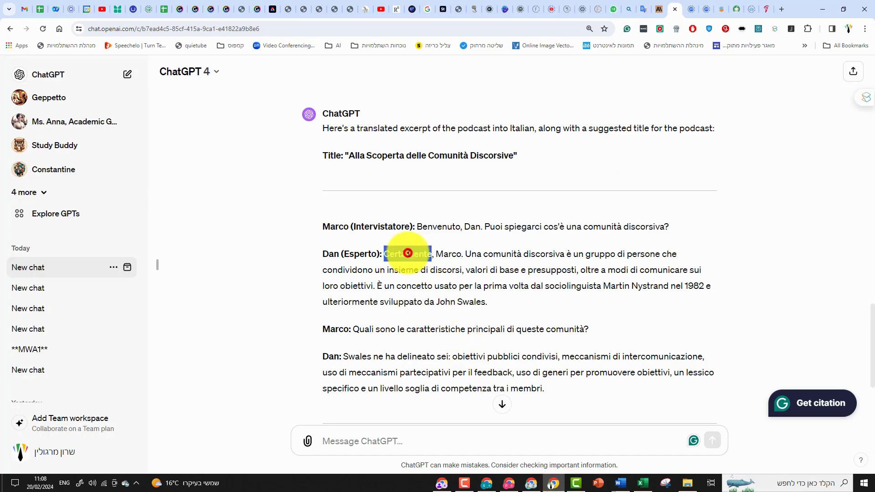
- Copy Dan's first Italian answer into Scene 2 and voice it with Alessandro
{"action": "left_click_drag", "start_coordinate": [408, 253], "coordinate": [491, 310]}
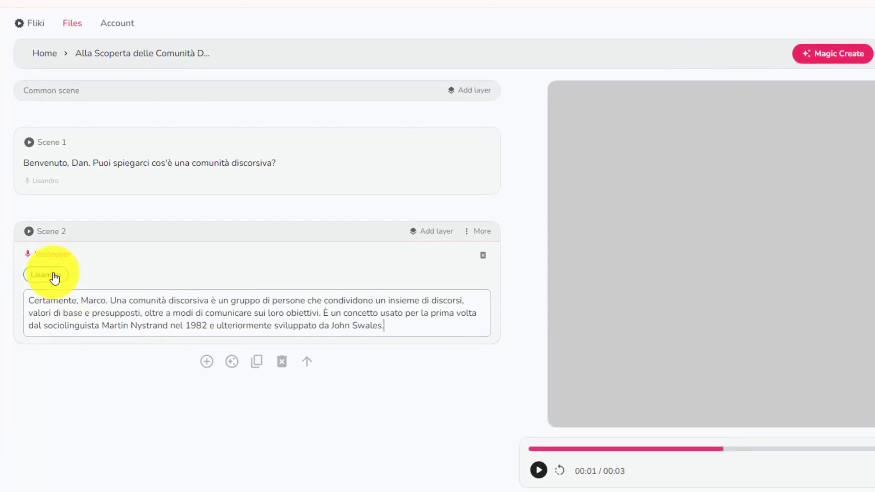
{"action": "left_click", "coordinate": [45, 275]}
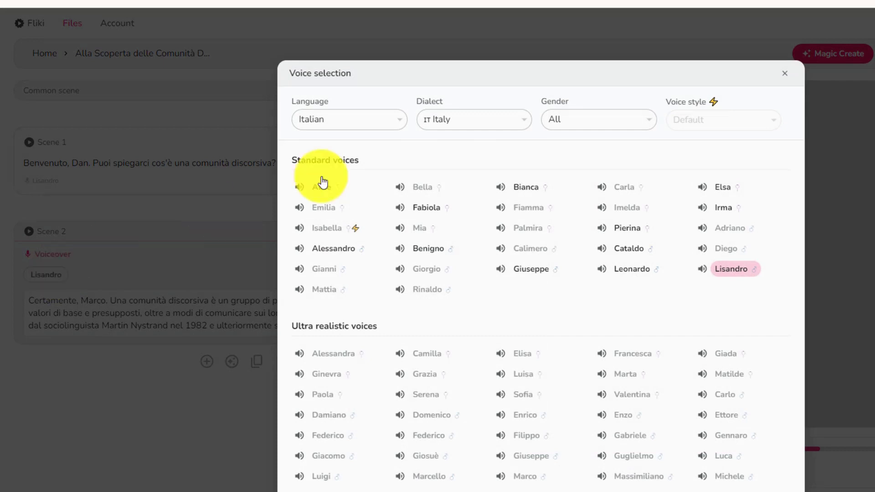
{"action": "left_click", "coordinate": [599, 120]}
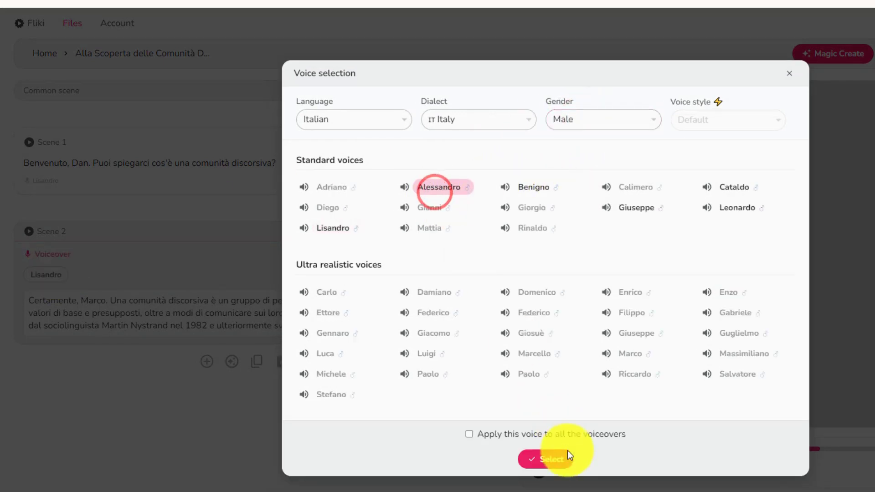
{"action": "left_click", "coordinate": [549, 458]}
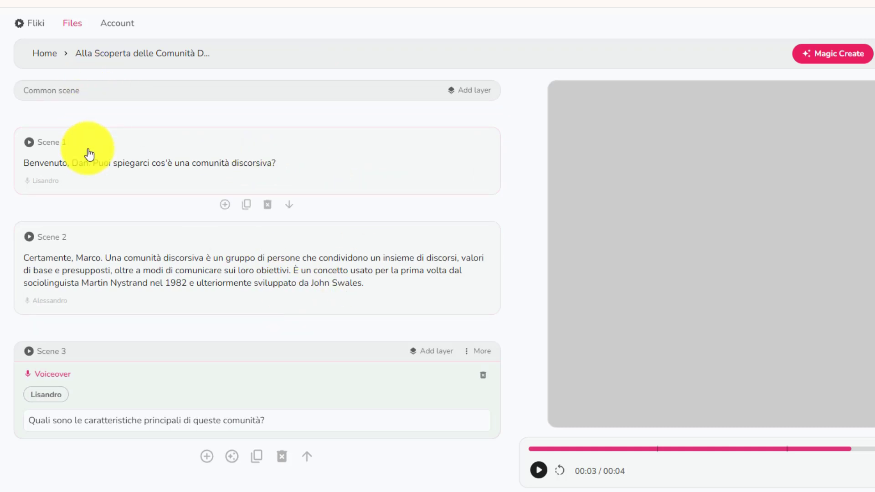
{"action": "mouse_move", "coordinate": [91, 171]}
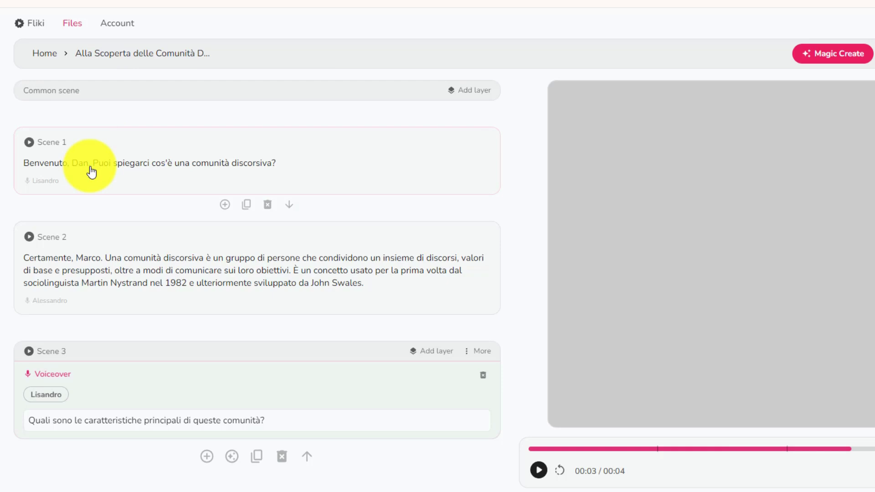
{"action": "mouse_move", "coordinate": [180, 159]}
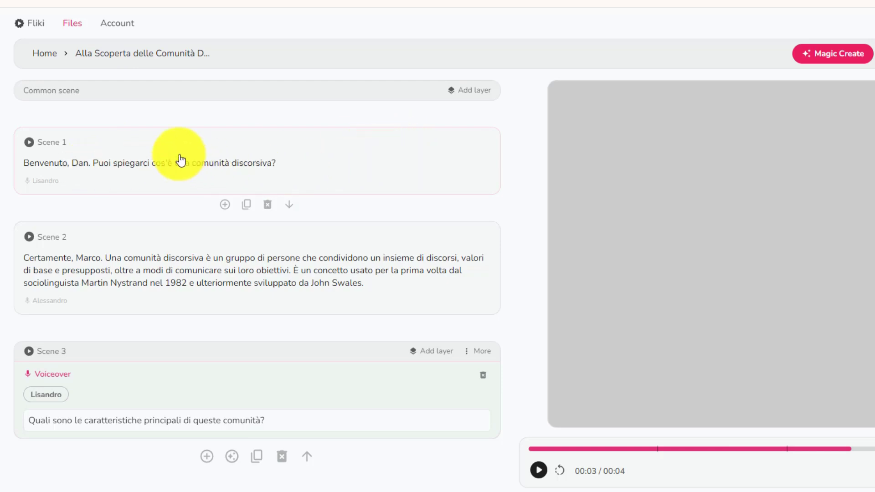
{"action": "mouse_move", "coordinate": [320, 174]}
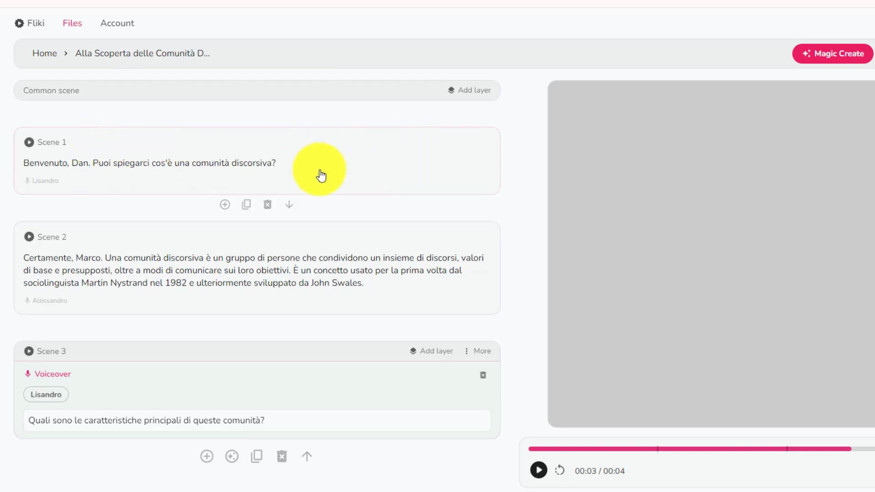
{"action": "mouse_move", "coordinate": [338, 183]}
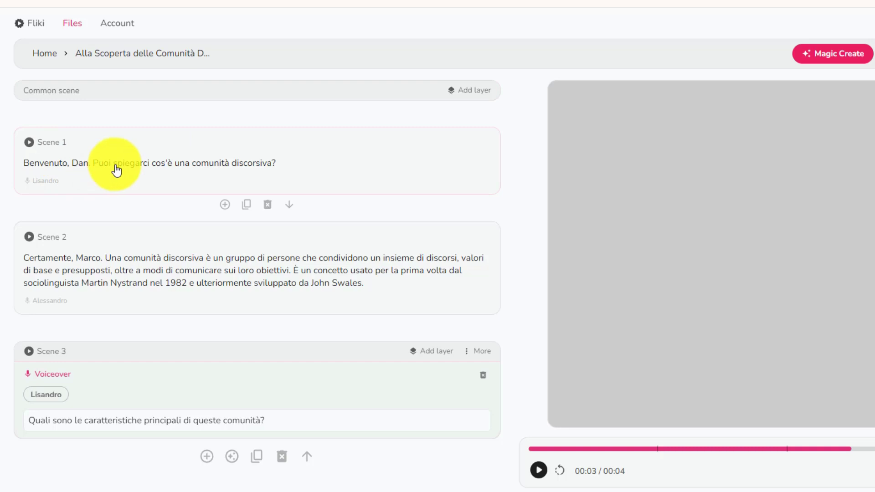
{"action": "mouse_move", "coordinate": [197, 462]}
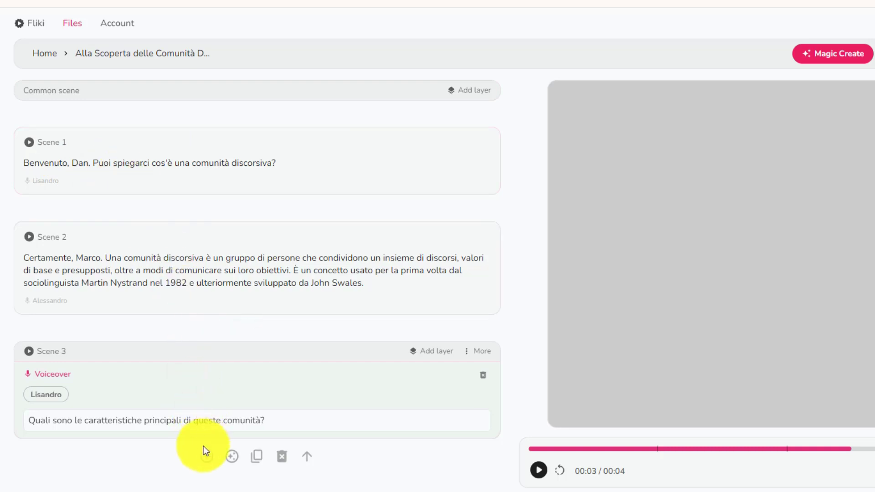
{"action": "mouse_move", "coordinate": [208, 458]}
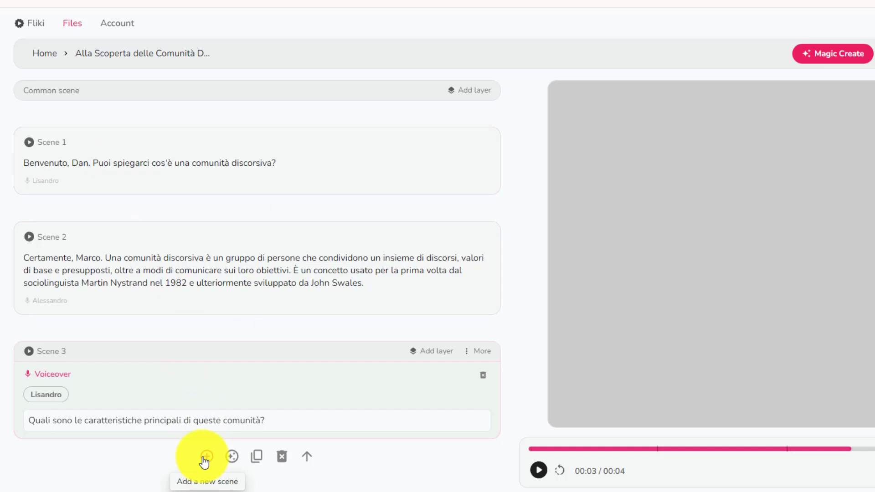
- Add a fourth scene and delete its voiceover layer so it can hold audio instead
{"action": "left_click", "coordinate": [206, 458]}
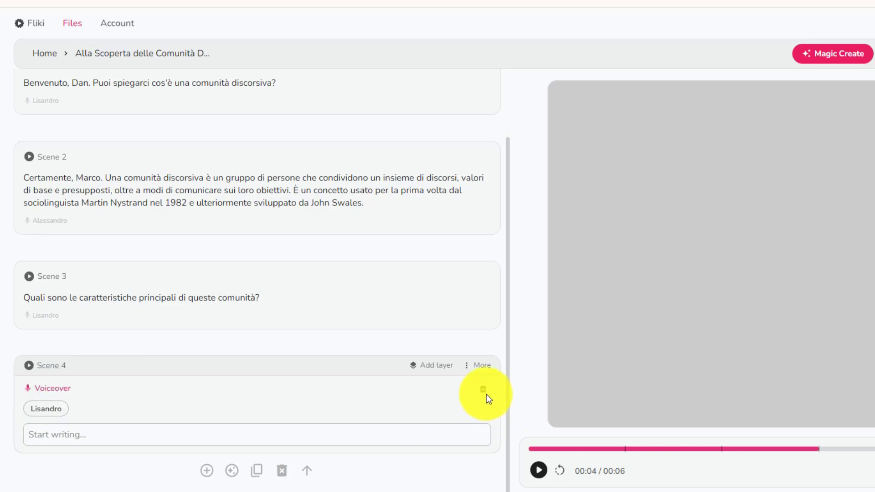
{"action": "left_click", "coordinate": [483, 390]}
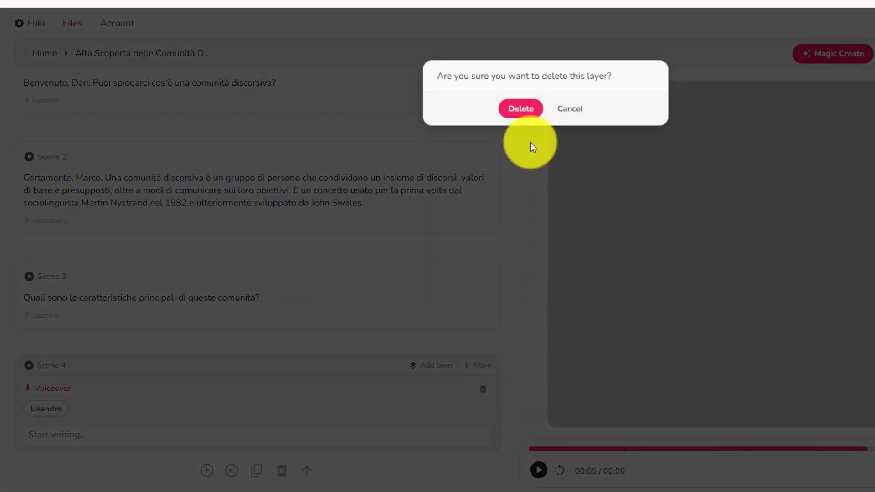
{"action": "left_click", "coordinate": [520, 108]}
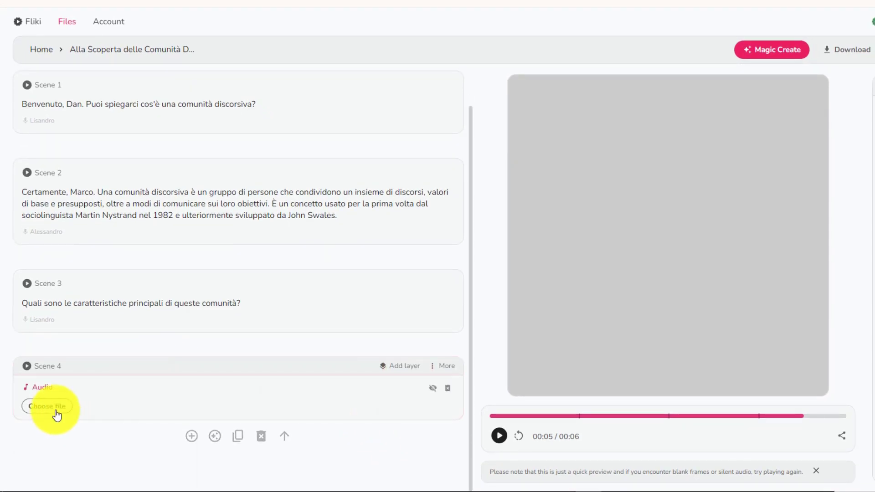
- Open Scene 4's audio file picker, browse the stock library, then show My library uploads
{"action": "left_click", "coordinate": [48, 406]}
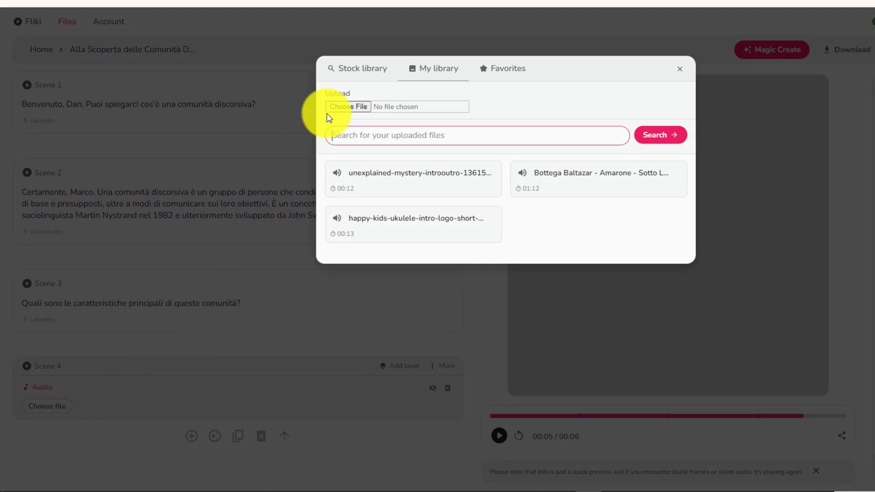
{"action": "left_click", "coordinate": [358, 68]}
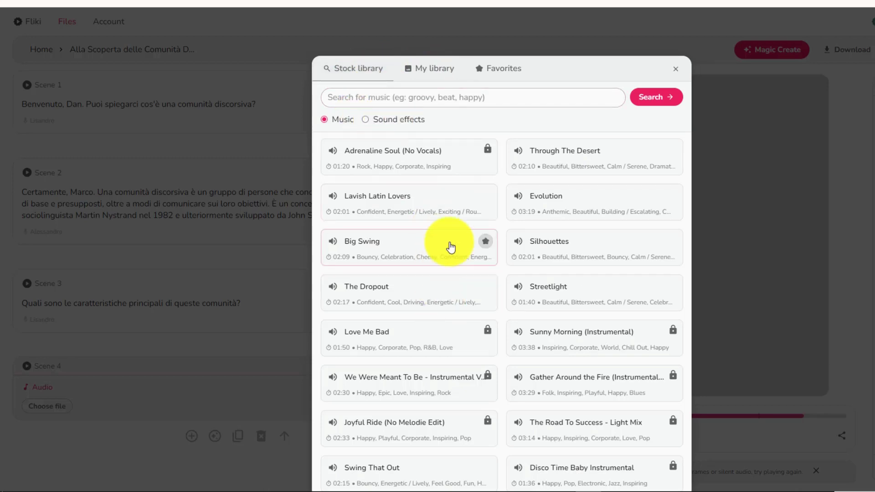
{"action": "mouse_move", "coordinate": [488, 172]}
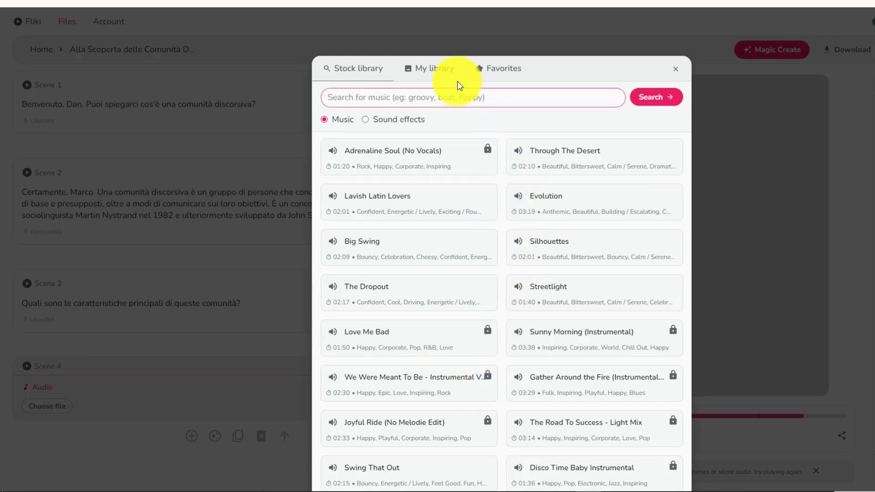
{"action": "left_click", "coordinate": [435, 69]}
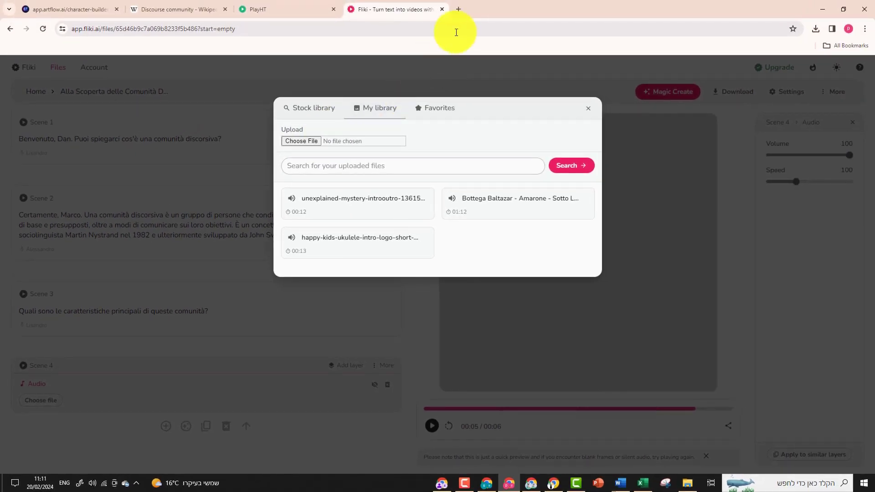
{"action": "mouse_move", "coordinate": [457, 9]}
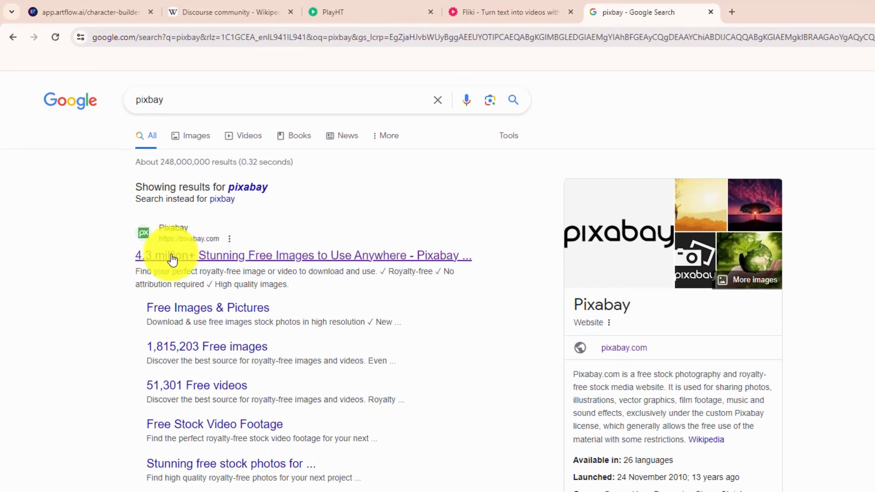
- Open Pixabay and search its Music category for 'podcast'
{"action": "left_click", "coordinate": [173, 255]}
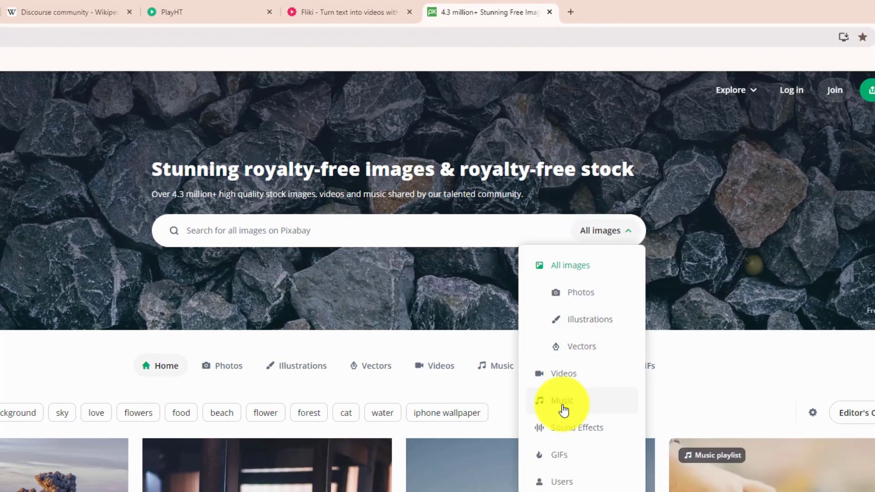
{"action": "left_click", "coordinate": [562, 401]}
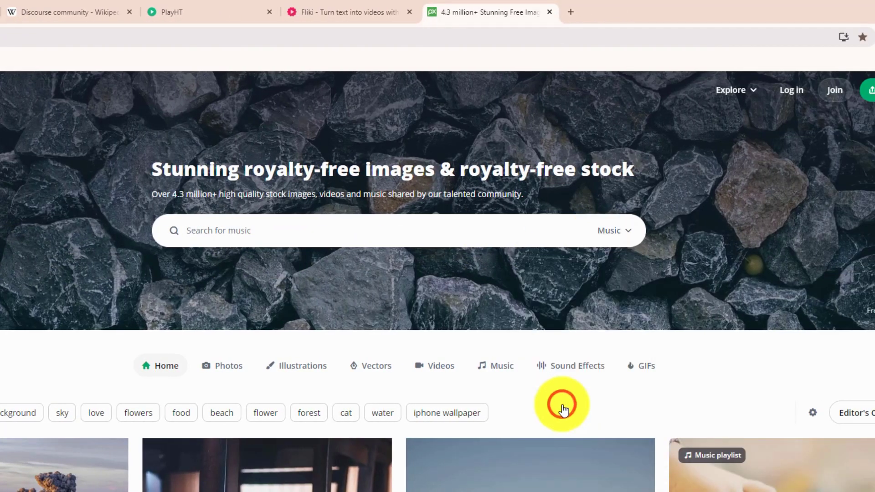
{"action": "left_click", "coordinate": [231, 230]}
{"action": "type", "text": "podcast"}
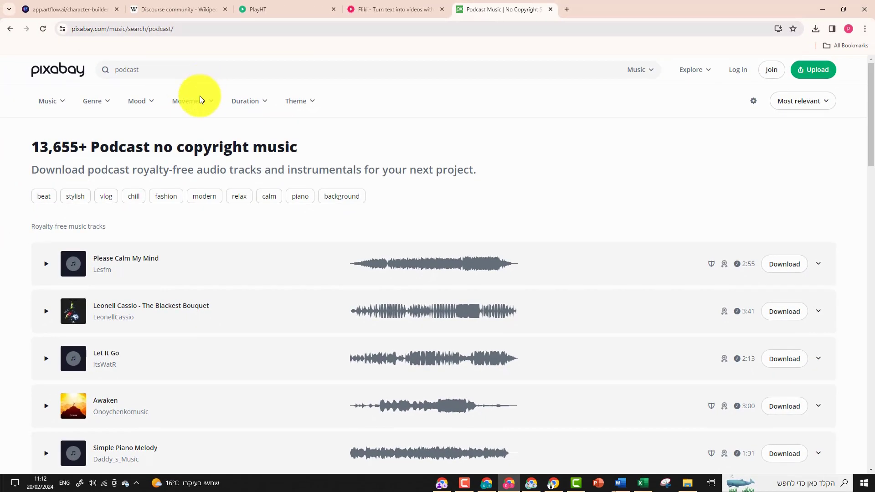
{"action": "mouse_move", "coordinate": [256, 107]}
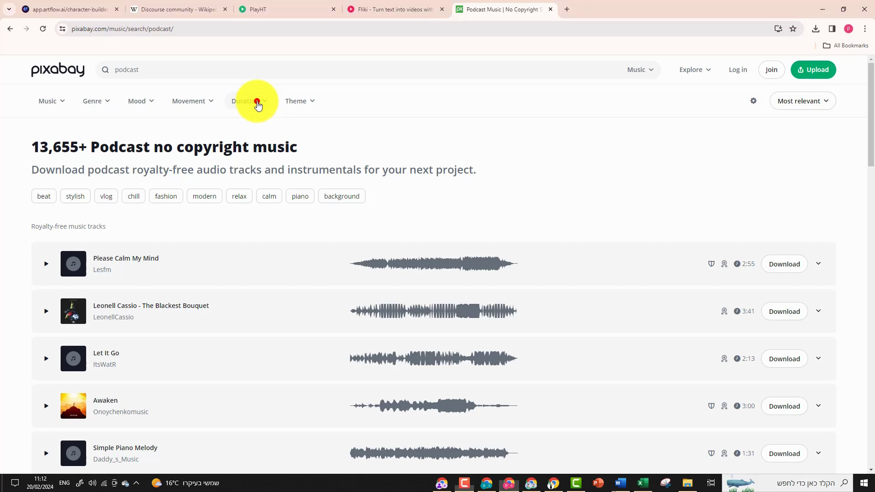
- Filter the podcast music to tracks of 0–30 seconds duration
{"action": "left_click", "coordinate": [245, 100]}
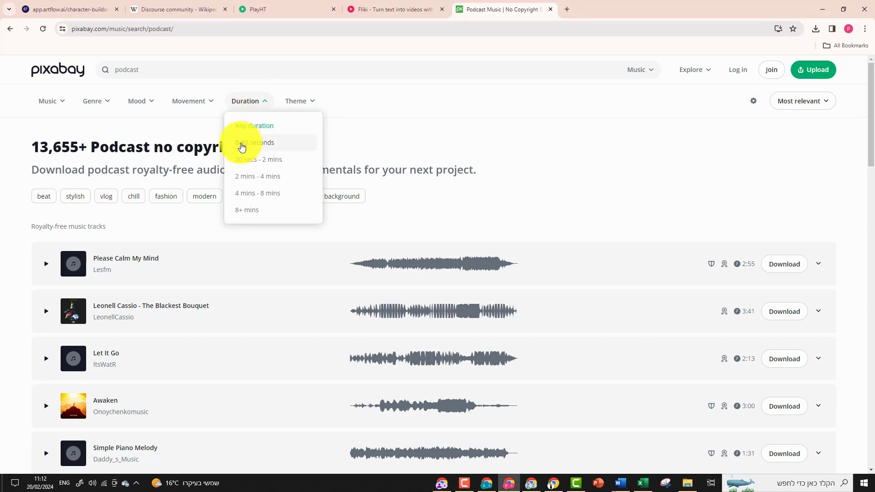
{"action": "left_click", "coordinate": [254, 143]}
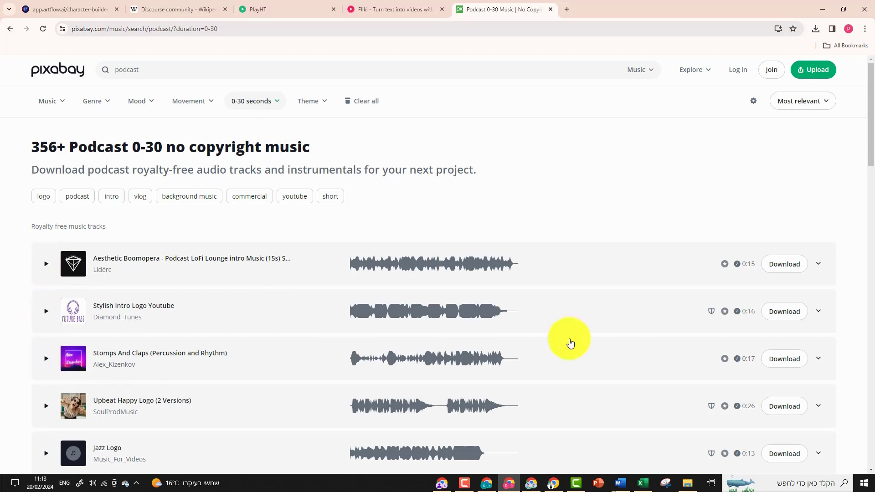
{"action": "mouse_move", "coordinate": [751, 265]}
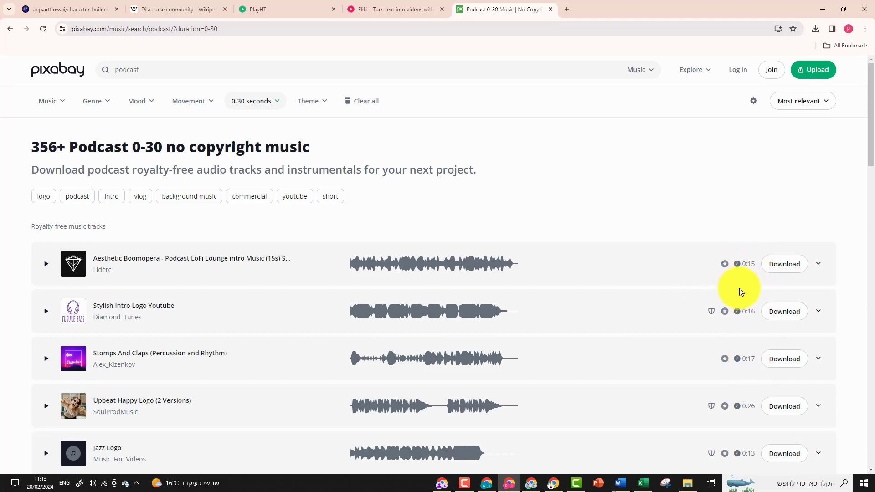
{"action": "scroll", "scroll_direction": "down", "scroll_amount": 3}
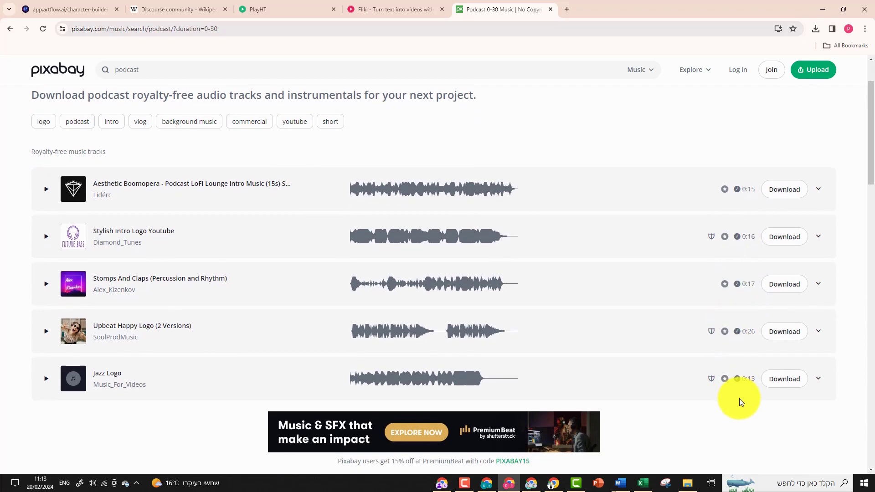
{"action": "scroll", "scroll_direction": "down", "scroll_amount": 3}
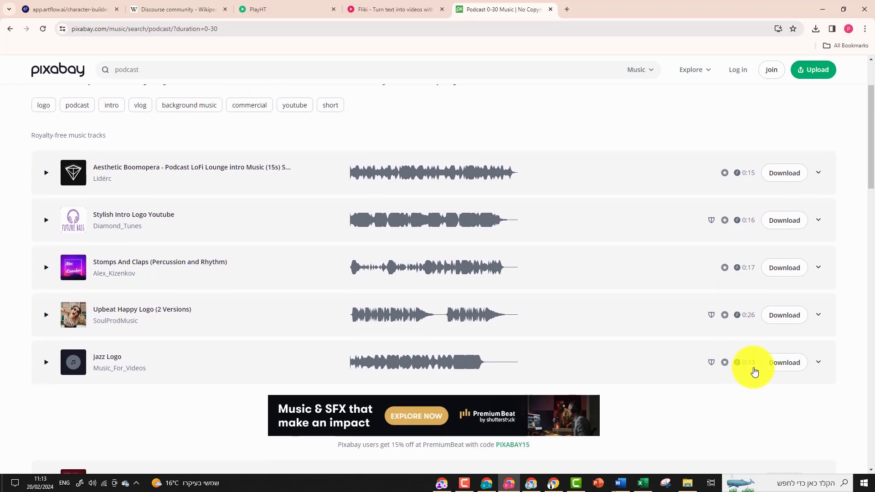
{"action": "mouse_move", "coordinate": [48, 368]}
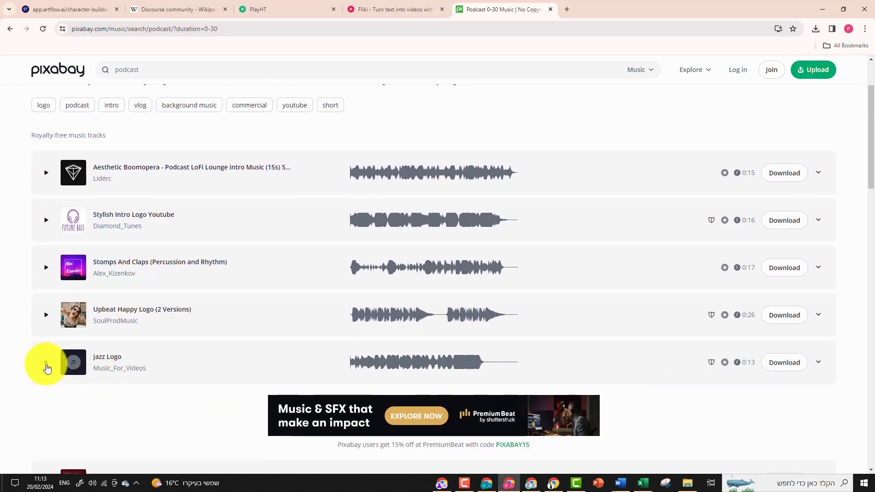
{"action": "mouse_move", "coordinate": [654, 375]}
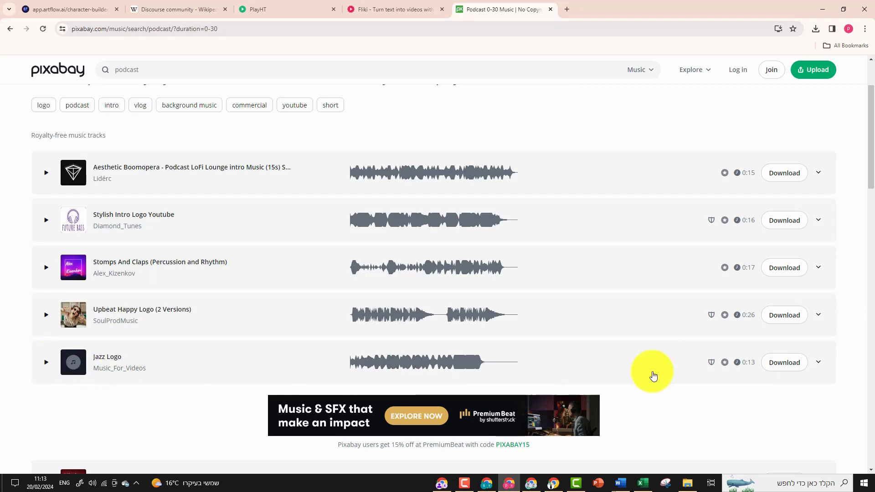
- Download the Jazz Logo track and return to the Fliki project
{"action": "left_click", "coordinate": [784, 363]}
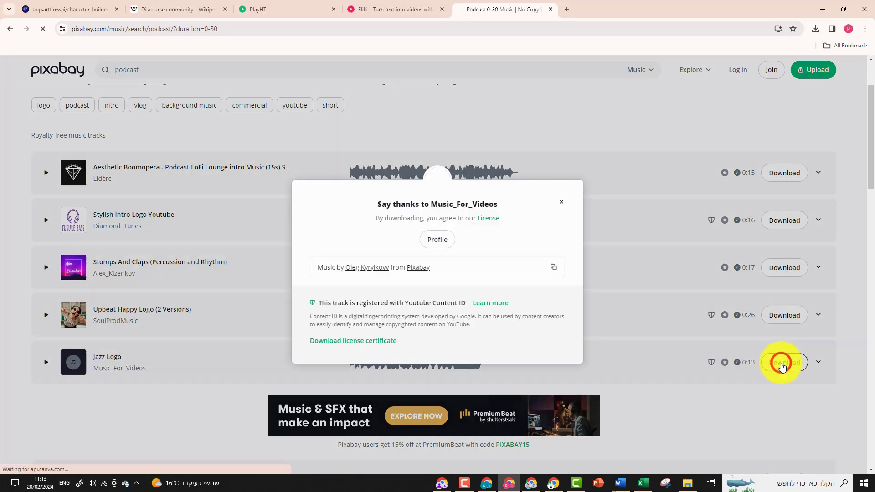
{"action": "left_click", "coordinate": [784, 363]}
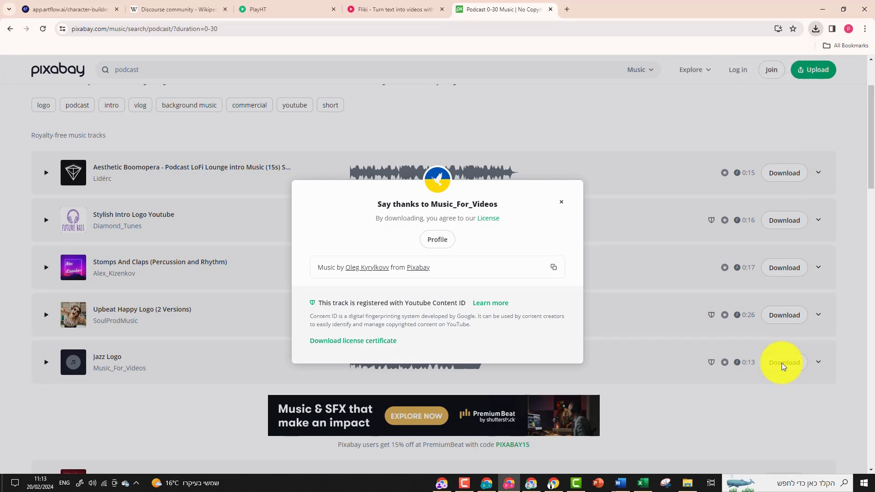
{"action": "mouse_move", "coordinate": [383, 6]}
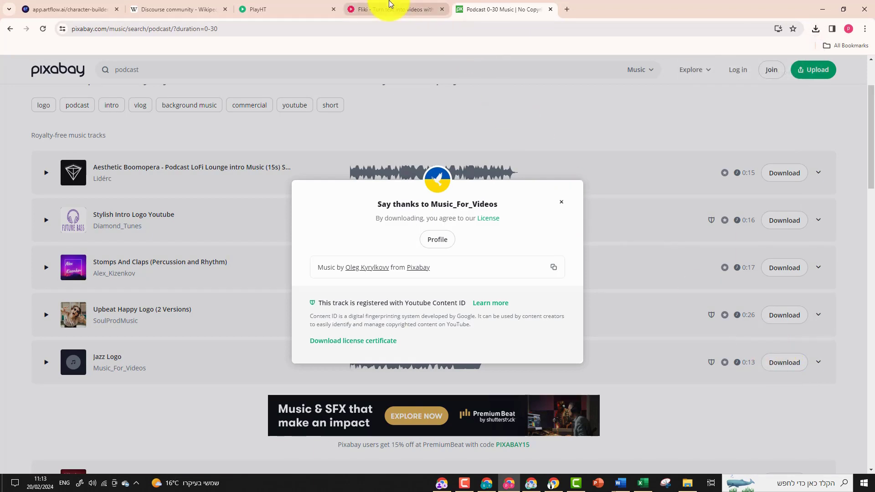
{"action": "left_click", "coordinate": [398, 9]}
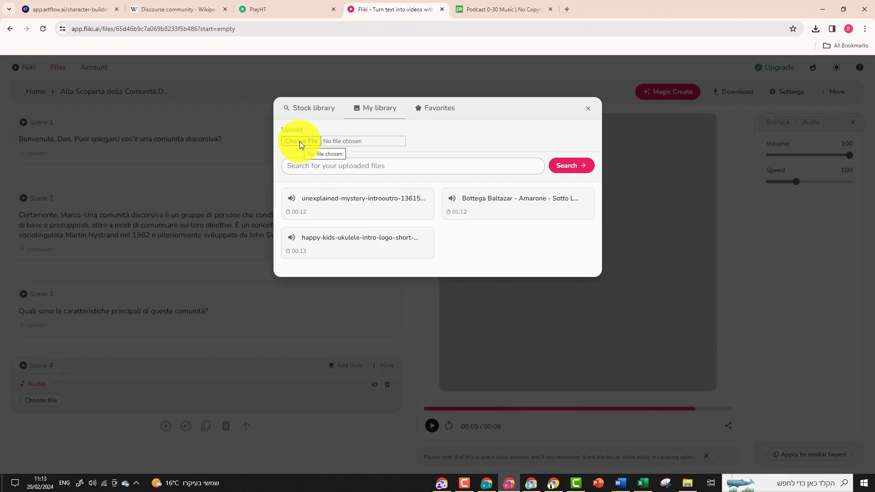
- Upload jazz-logo-164941.mp3 from the computer and attach it as Scene 4's audio
{"action": "left_click", "coordinate": [301, 140]}
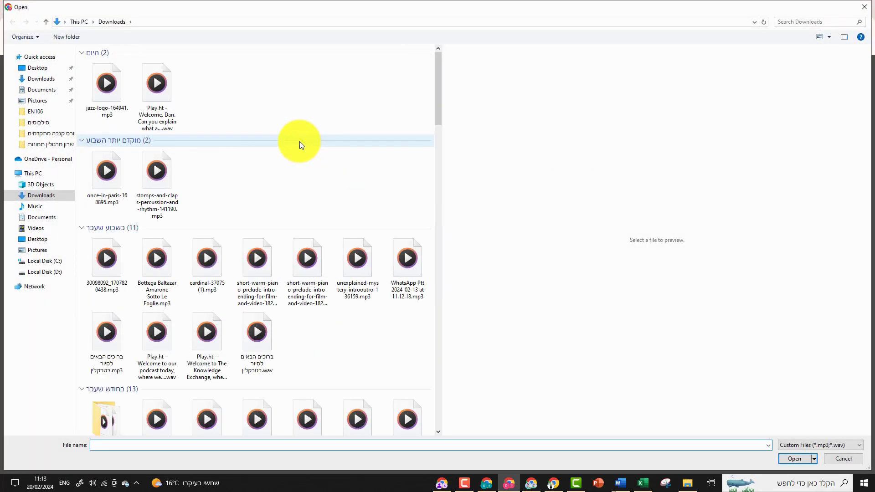
{"action": "left_click", "coordinate": [107, 83]}
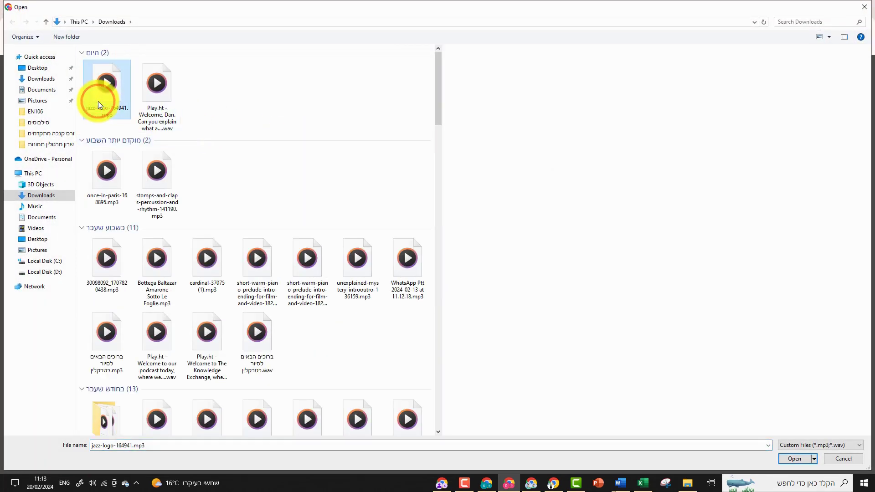
{"action": "left_click", "coordinate": [795, 458]}
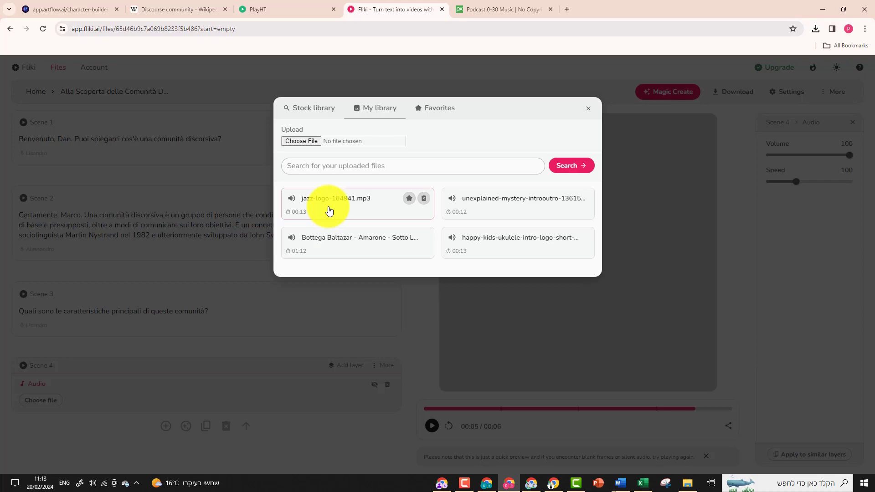
{"action": "left_click", "coordinate": [335, 199]}
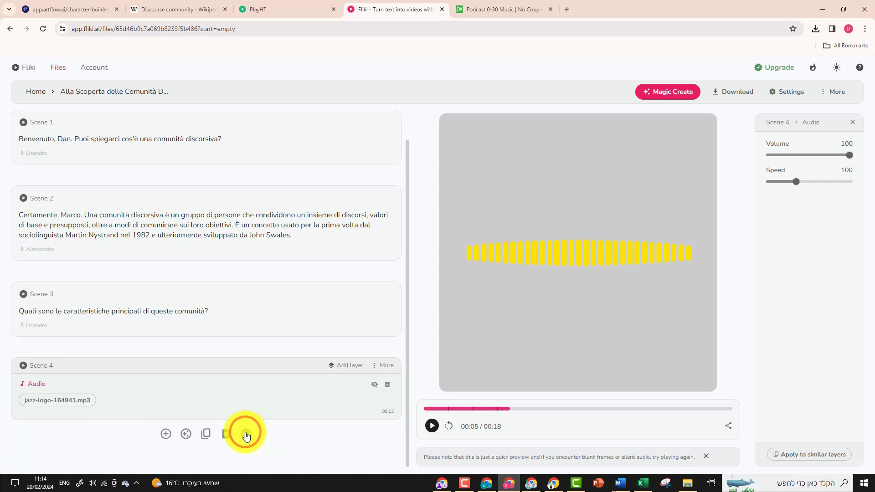
- Move the jazz audio scene up until it becomes the opening Scene 1
{"action": "left_click", "coordinate": [246, 434]}
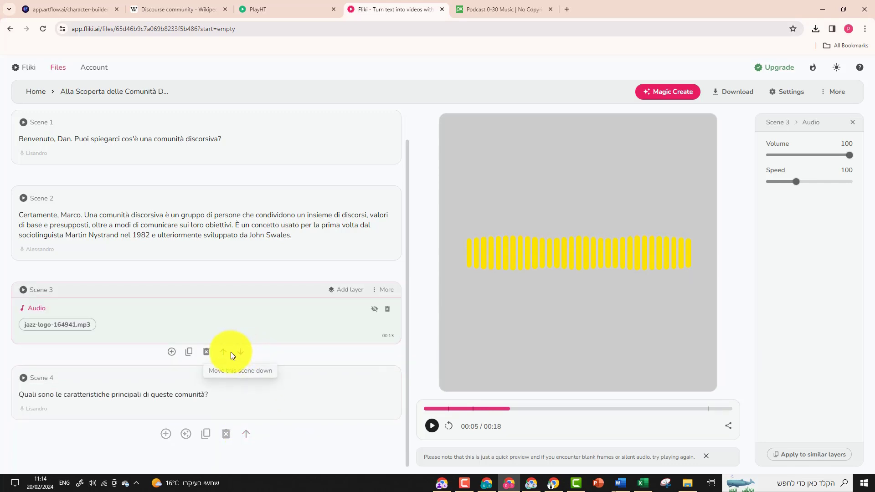
{"action": "left_click", "coordinate": [223, 352]}
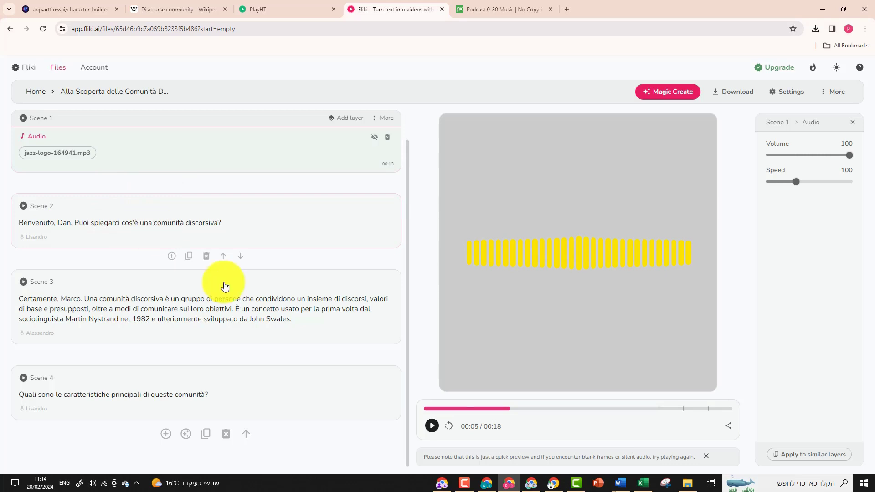
{"action": "mouse_move", "coordinate": [510, 408]}
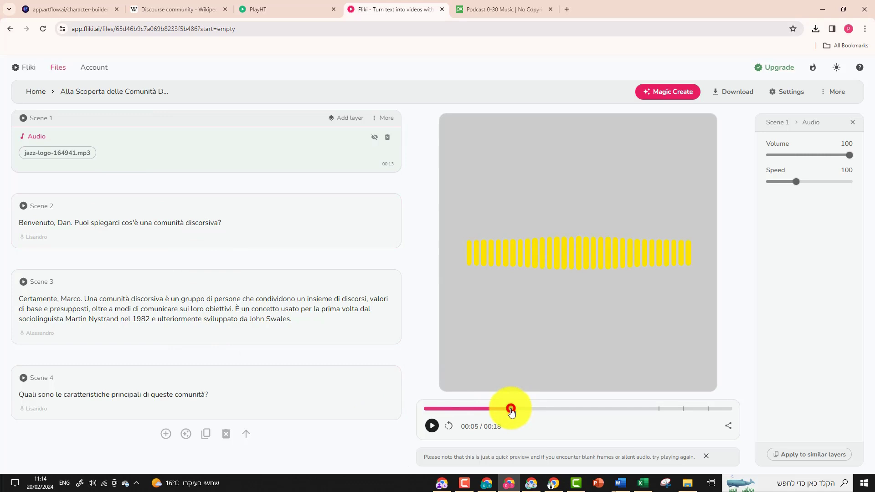
- Rewind the preview to the start and play the 47-second podcast
{"action": "left_click_drag", "start_coordinate": [508, 408], "coordinate": [423, 409]}
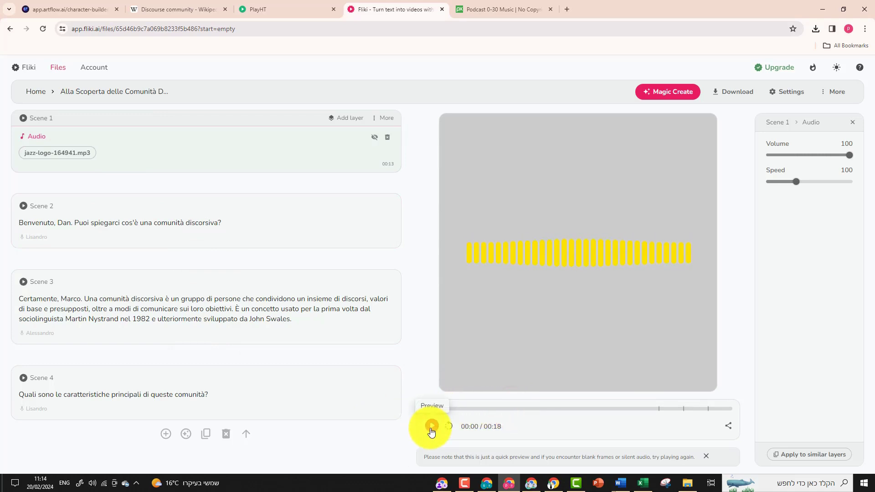
{"action": "left_click", "coordinate": [432, 426]}
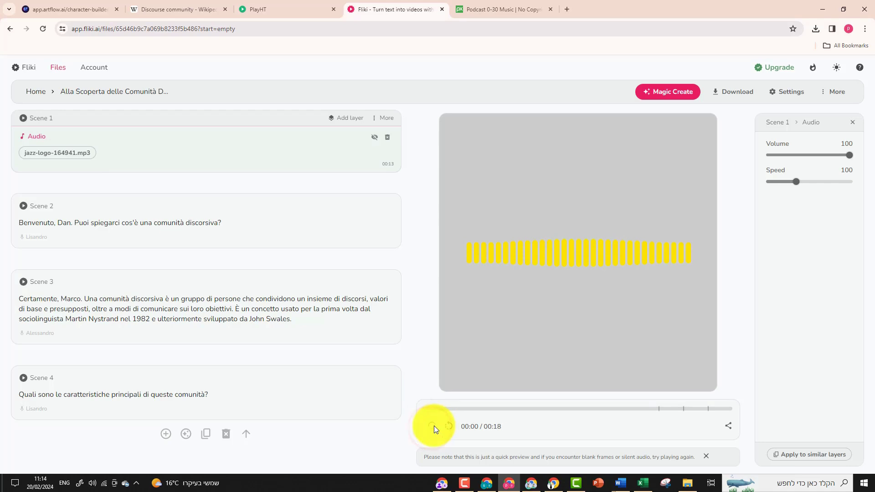
{"action": "left_click", "coordinate": [432, 427]}
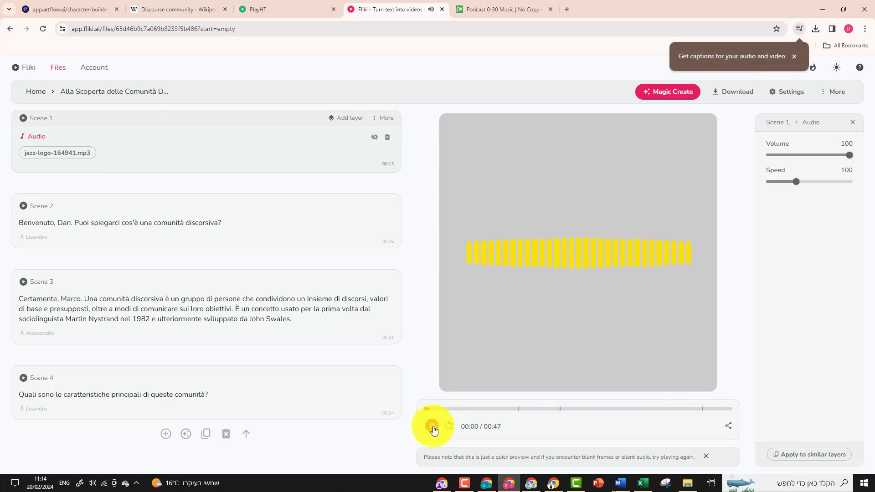
{"action": "left_click", "coordinate": [432, 427]}
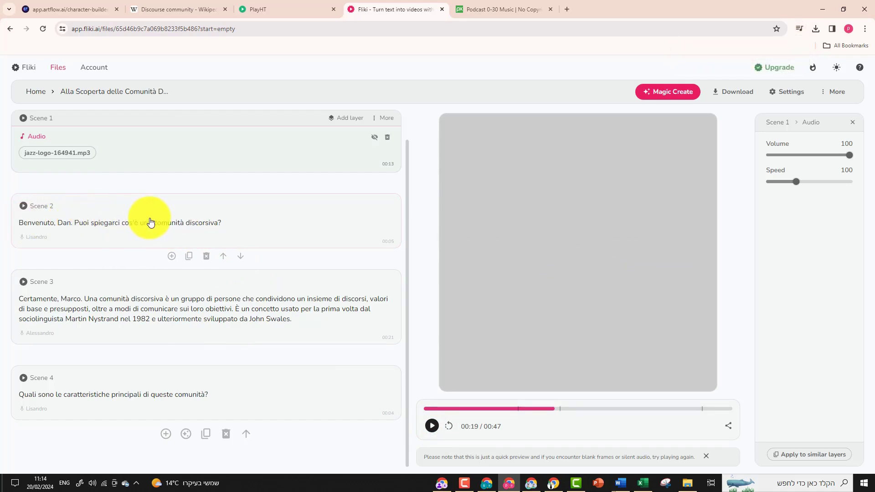
{"action": "mouse_move", "coordinate": [264, 231]}
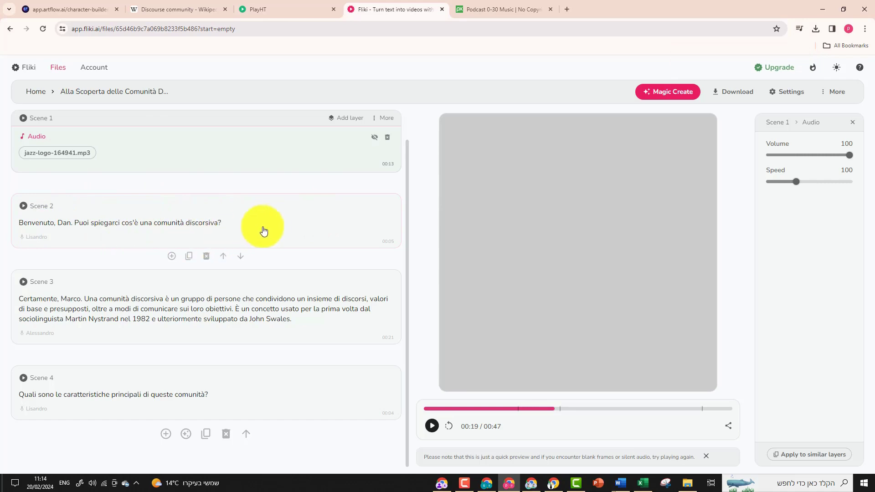
{"action": "mouse_move", "coordinate": [158, 209]}
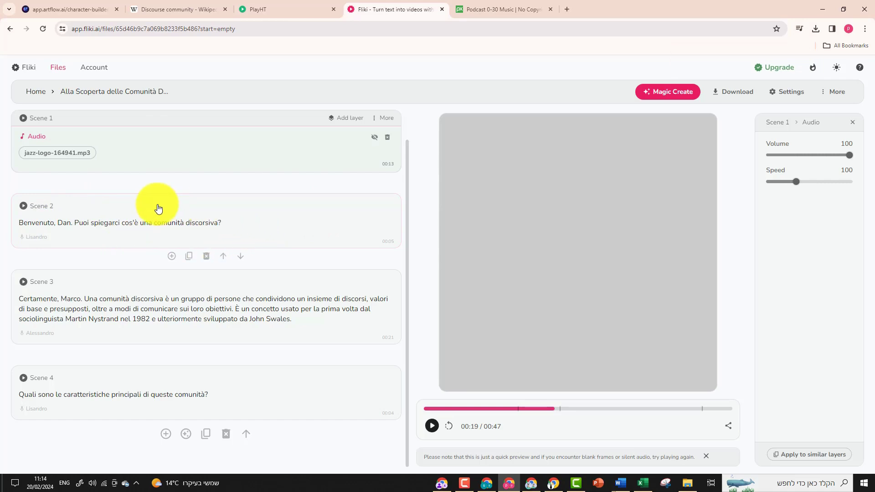
{"action": "mouse_move", "coordinate": [150, 225]}
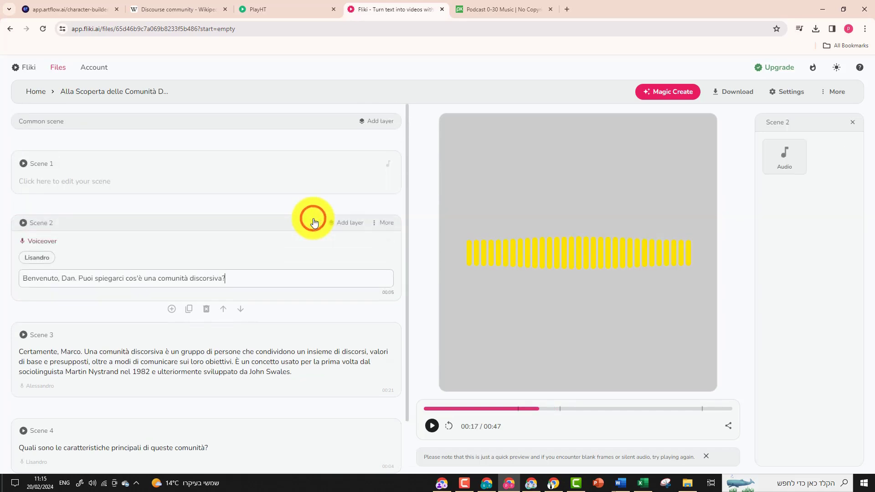
- Add the jazz-logo audio as a background layer in Scene 2 with volume 15
{"action": "left_click", "coordinate": [349, 223]}
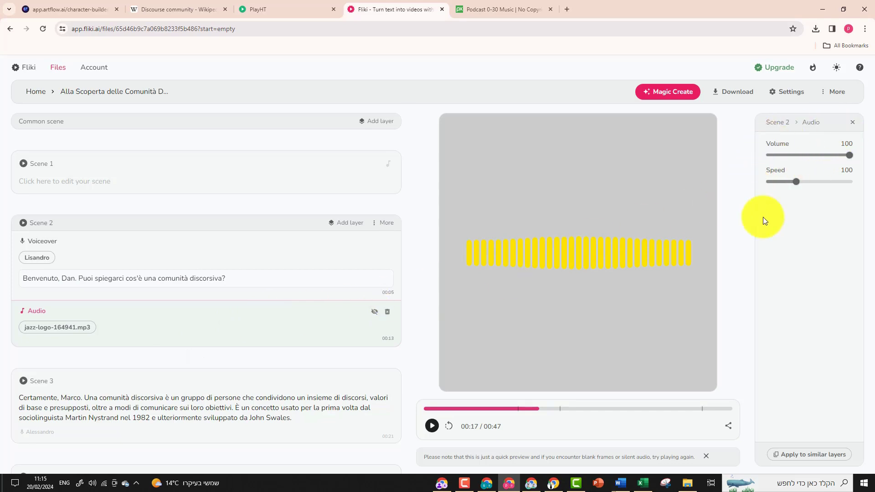
{"action": "mouse_move", "coordinate": [849, 155]}
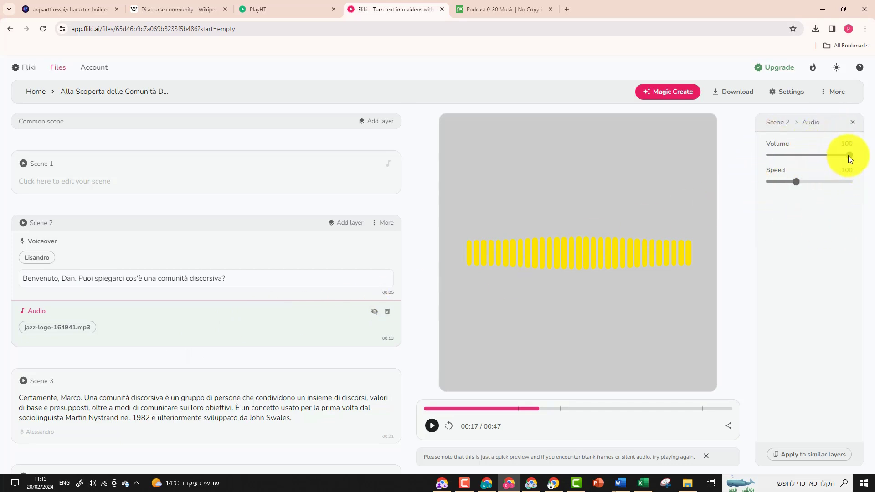
{"action": "left_click_drag", "start_coordinate": [847, 155], "coordinate": [787, 155]}
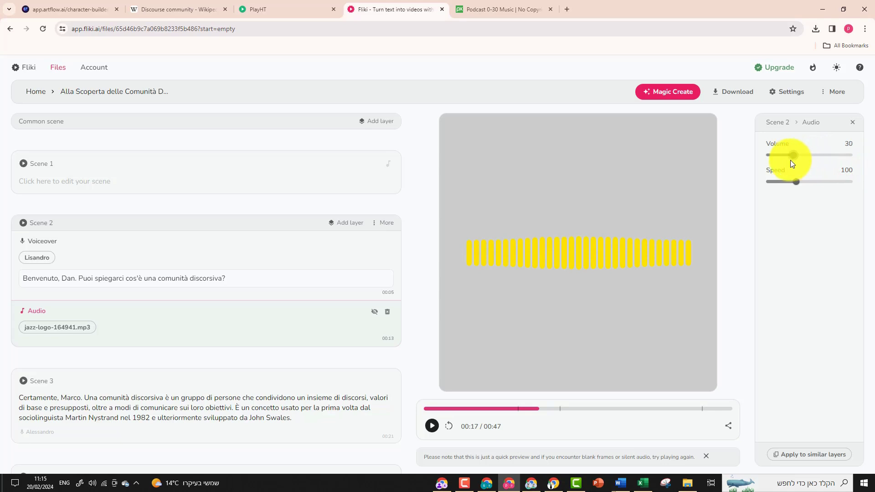
{"action": "left_click_drag", "start_coordinate": [791, 155], "coordinate": [781, 155]}
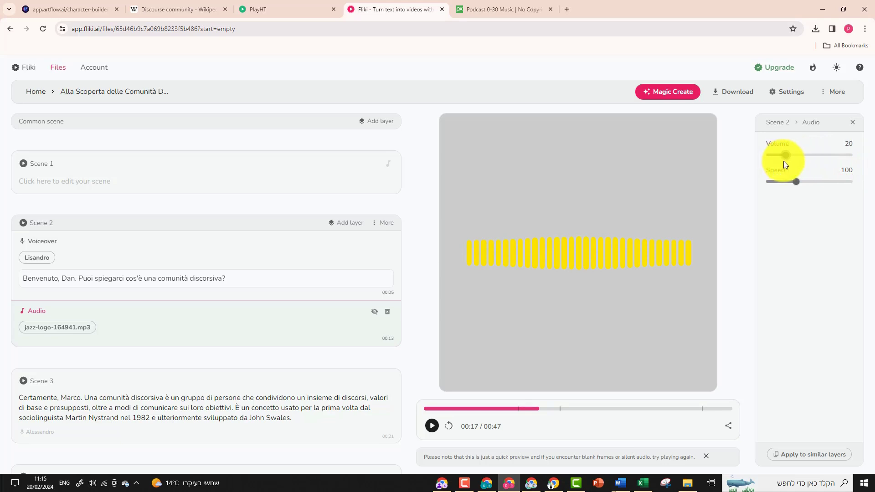
{"action": "left_click_drag", "start_coordinate": [781, 155], "coordinate": [777, 155]}
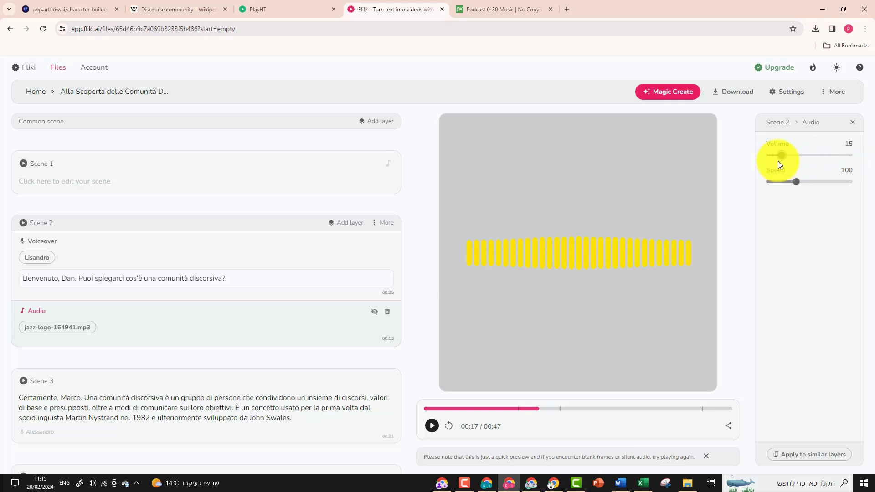
{"action": "left_click", "coordinate": [524, 408]}
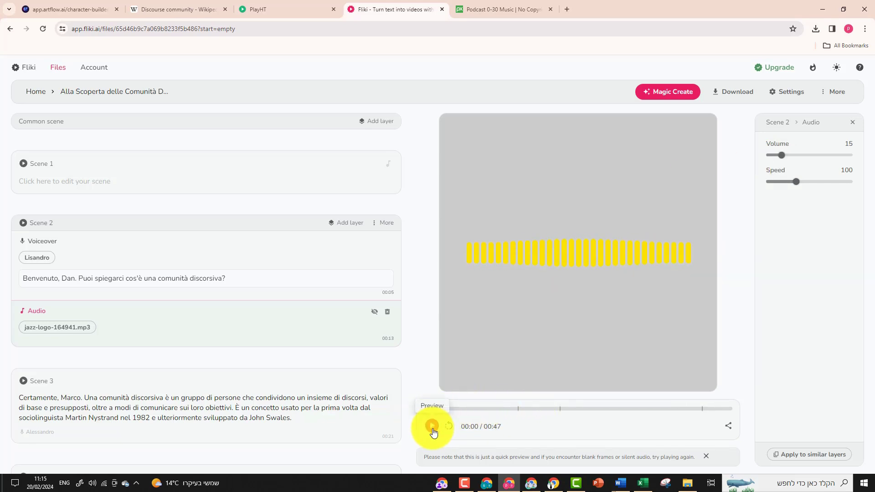
{"action": "left_click", "coordinate": [432, 427]}
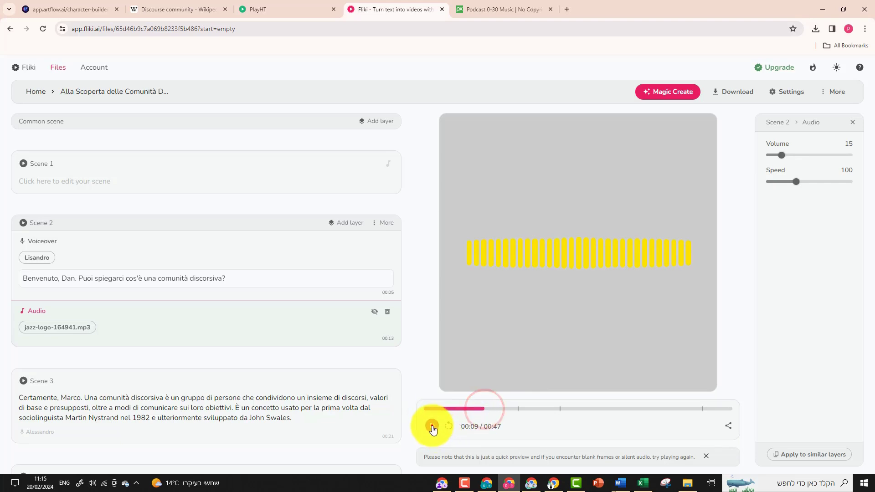
{"action": "left_click", "coordinate": [432, 427]}
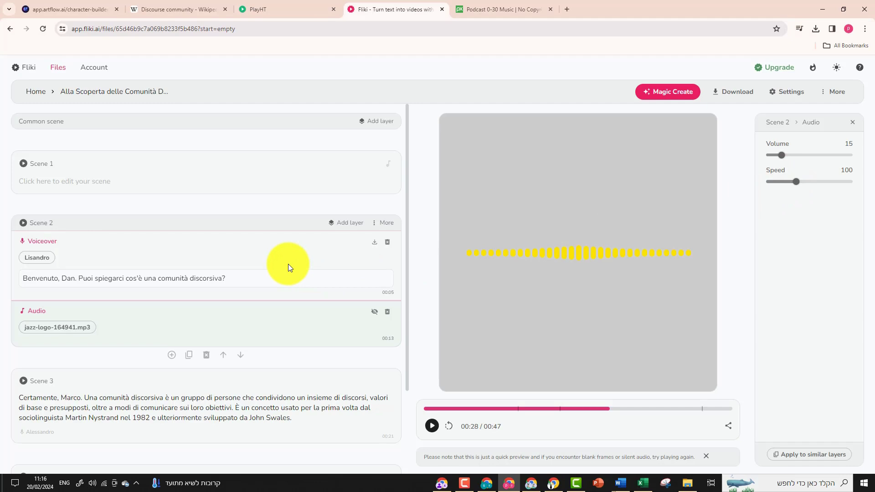
{"action": "mouse_move", "coordinate": [212, 299]}
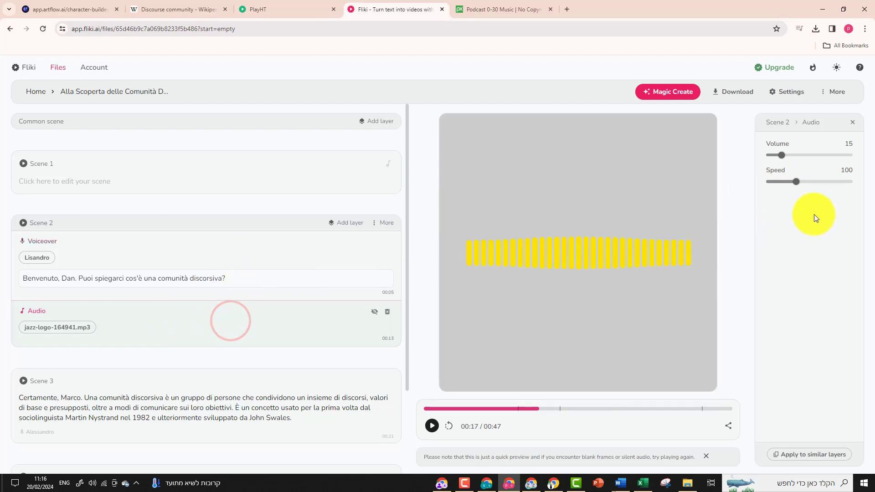
- Set the jazz music speed to 110 and Scene 2's voiceover speed to 90, then start a download
{"action": "left_click_drag", "start_coordinate": [797, 181], "coordinate": [799, 181]}
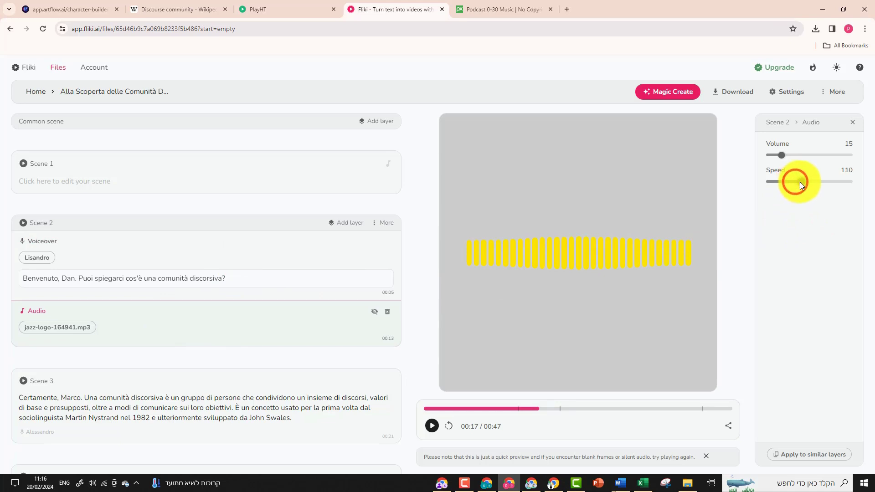
{"action": "left_click", "coordinate": [39, 241]}
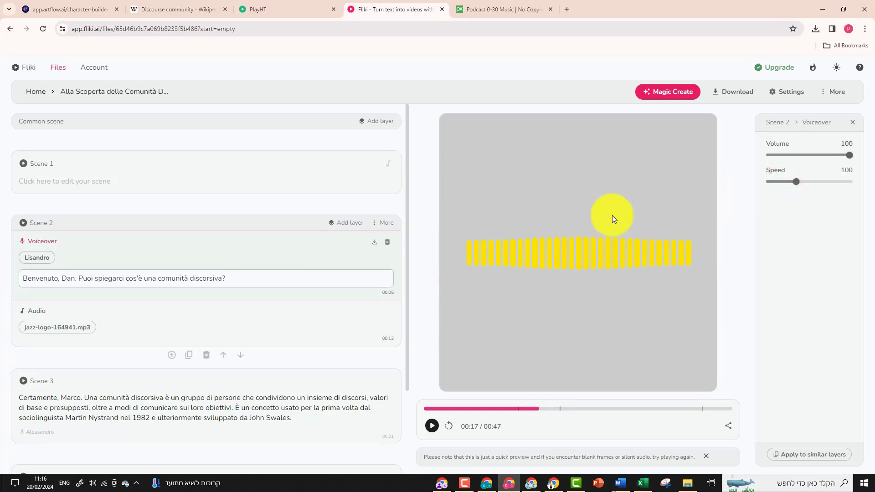
{"action": "left_click_drag", "start_coordinate": [796, 182], "coordinate": [802, 182]}
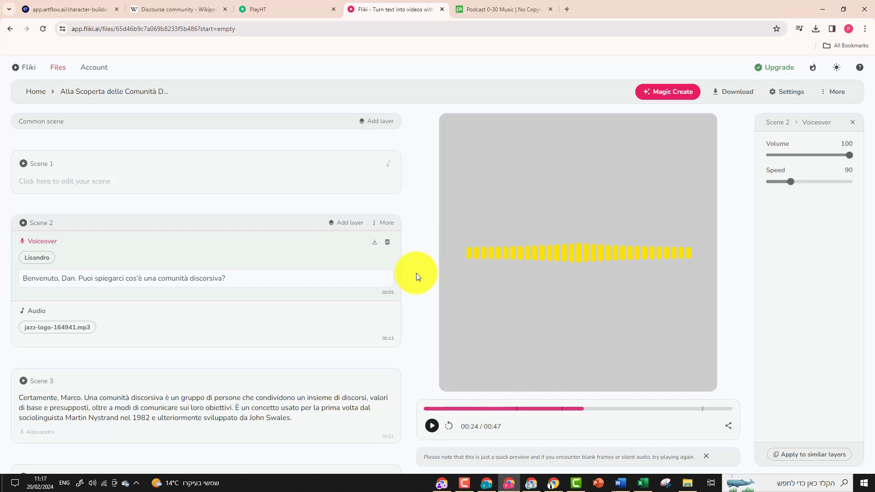
{"action": "left_click", "coordinate": [733, 91]}
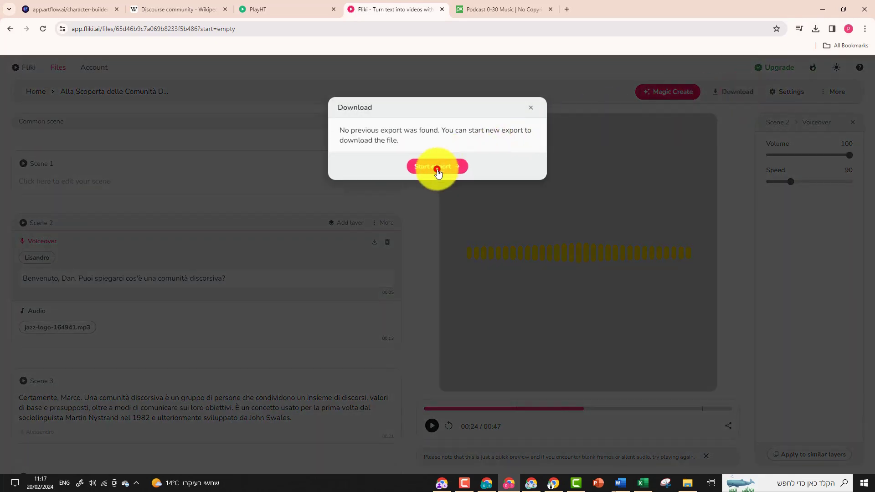
- Export the podcast as a 47-second audio file and download it
{"action": "left_click", "coordinate": [436, 166]}
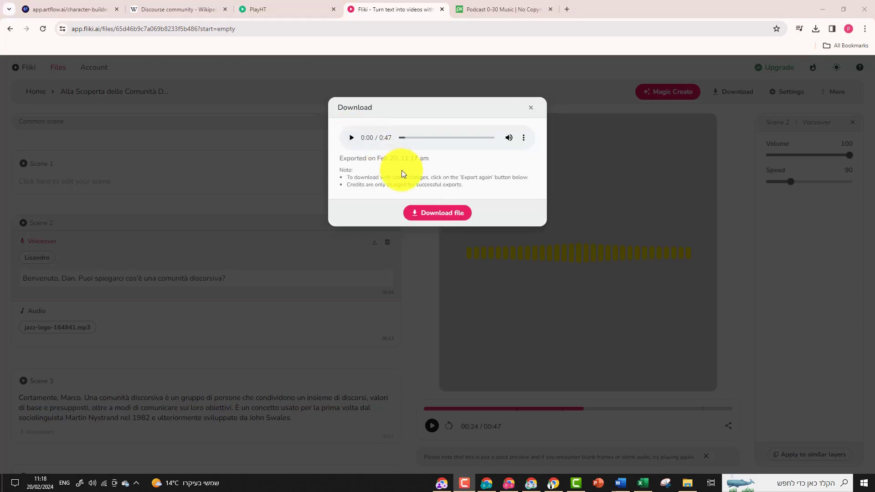
{"action": "left_click", "coordinate": [437, 214]}
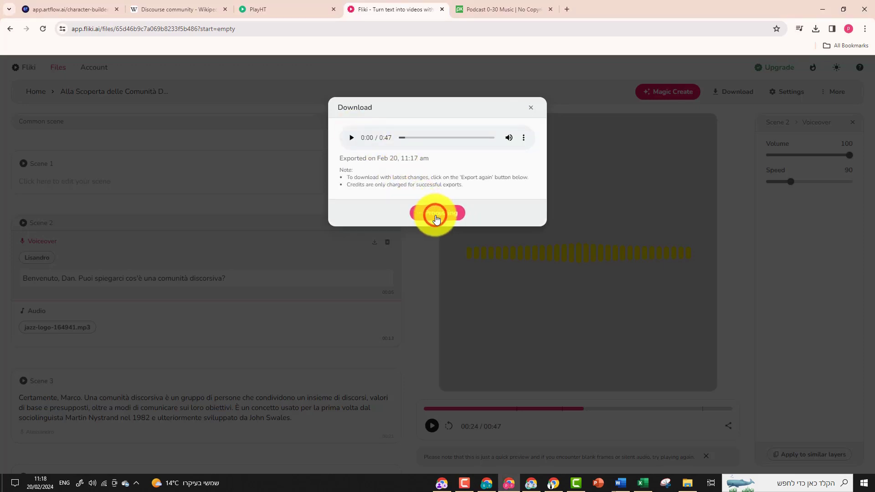
{"action": "left_click", "coordinate": [437, 214]}
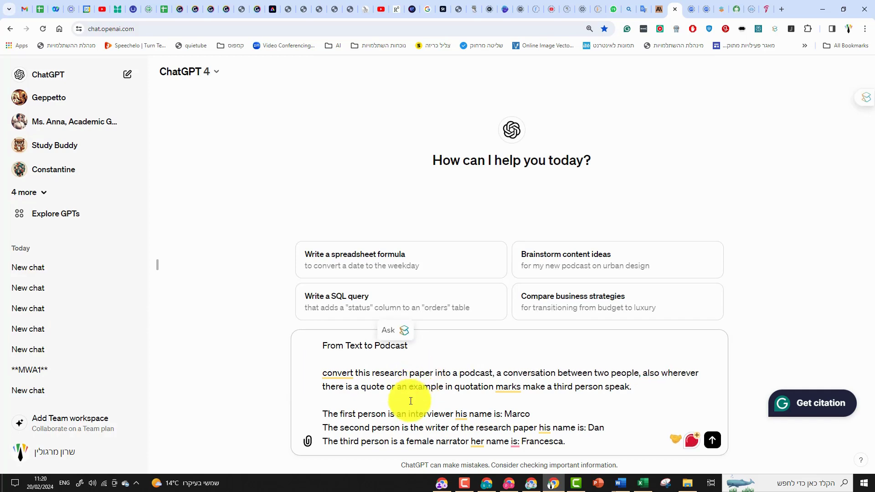
{"action": "mouse_move", "coordinate": [580, 377]}
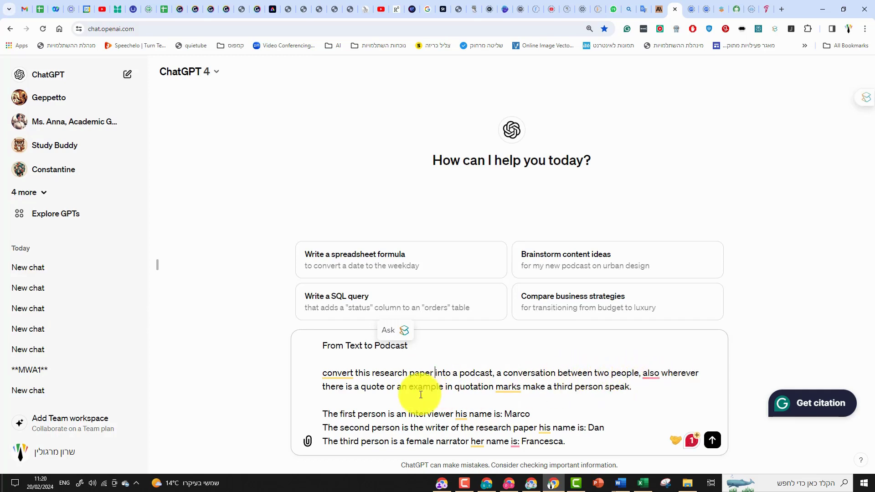
{"action": "mouse_move", "coordinate": [479, 389]}
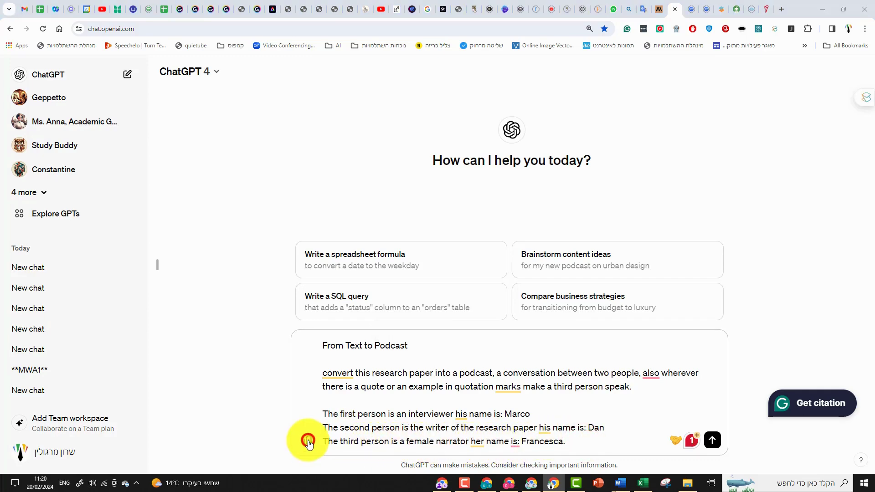
- Attach the research paper to the podcast prompt and send it for a three-speaker script
{"action": "left_click", "coordinate": [308, 442]}
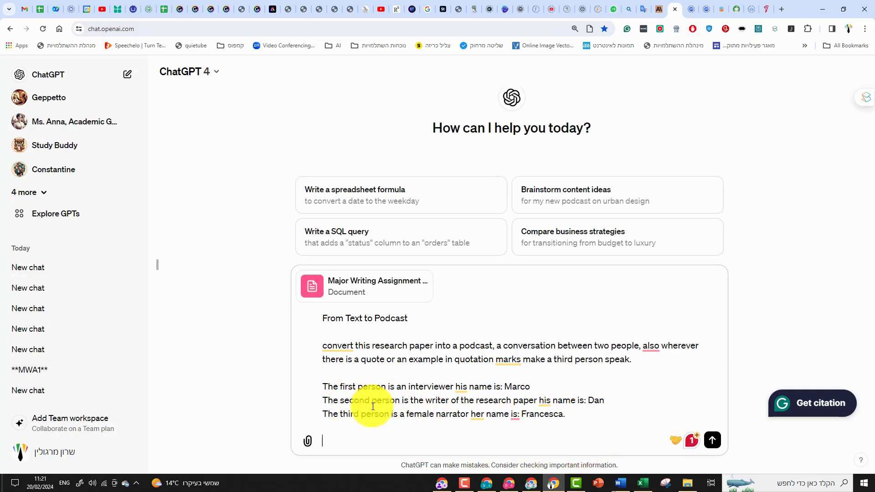
{"action": "mouse_move", "coordinate": [713, 441]}
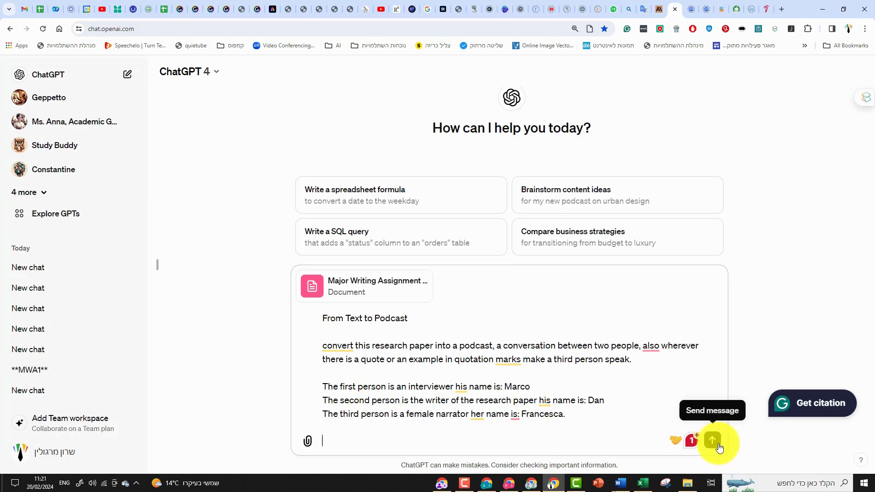
{"action": "left_click", "coordinate": [711, 440]}
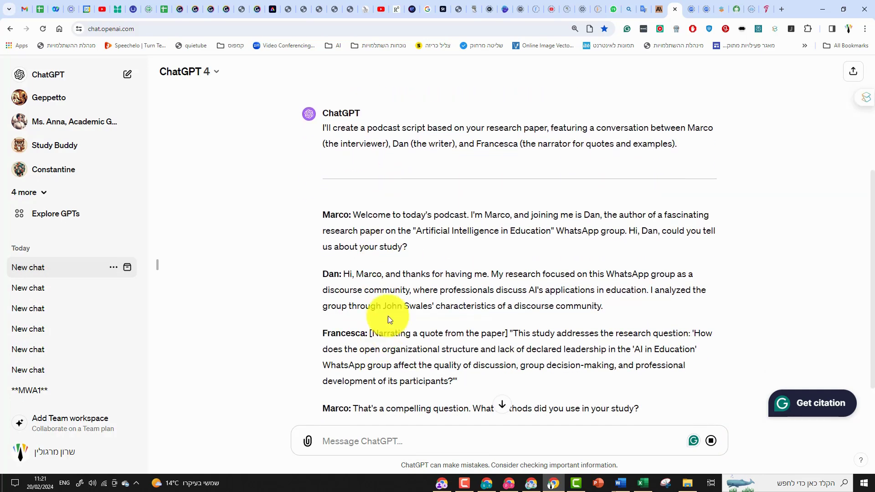
{"action": "mouse_move", "coordinate": [372, 394]}
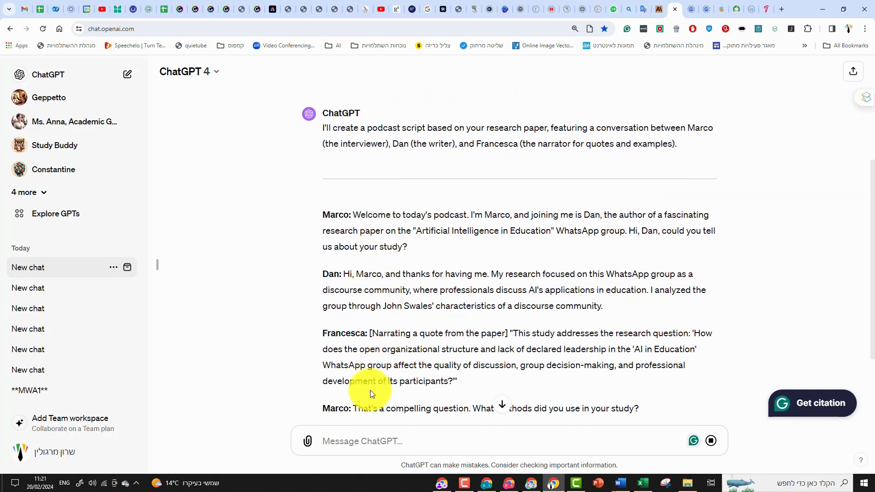